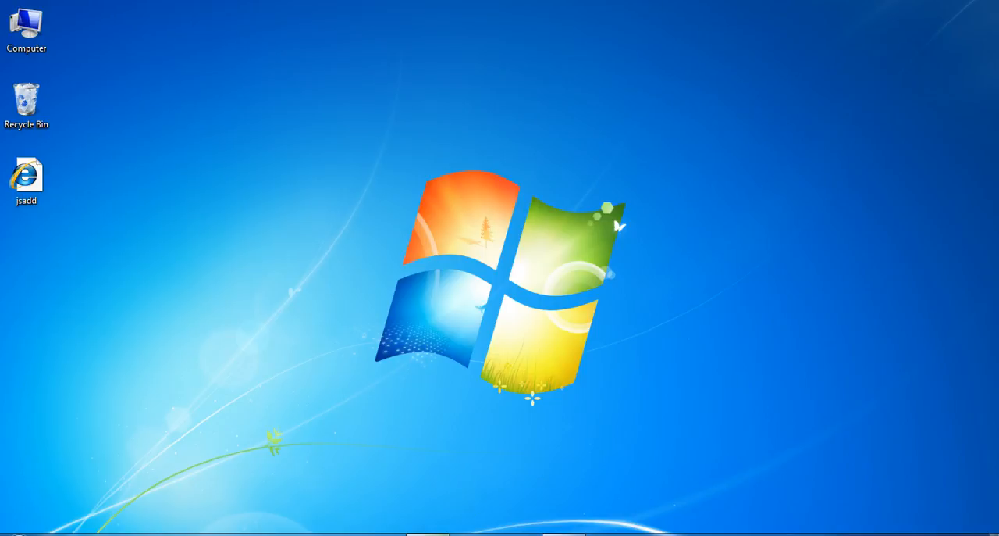
Open jsadd.html from the desktop for editing in Notepad++.
double_click(27, 176)
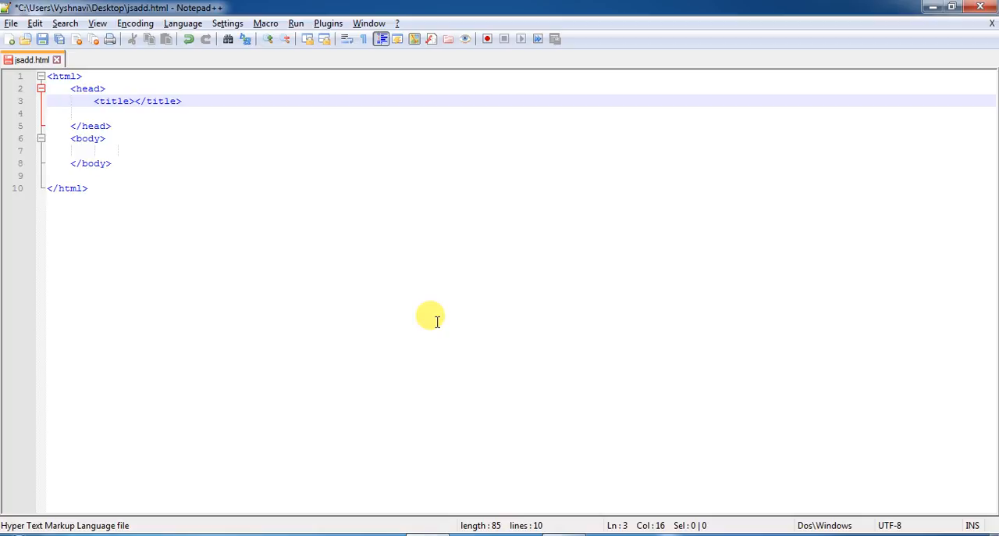
Write 'Addition of two numbers using JS' between the title tags and start a new line below.
left_click(134, 100)
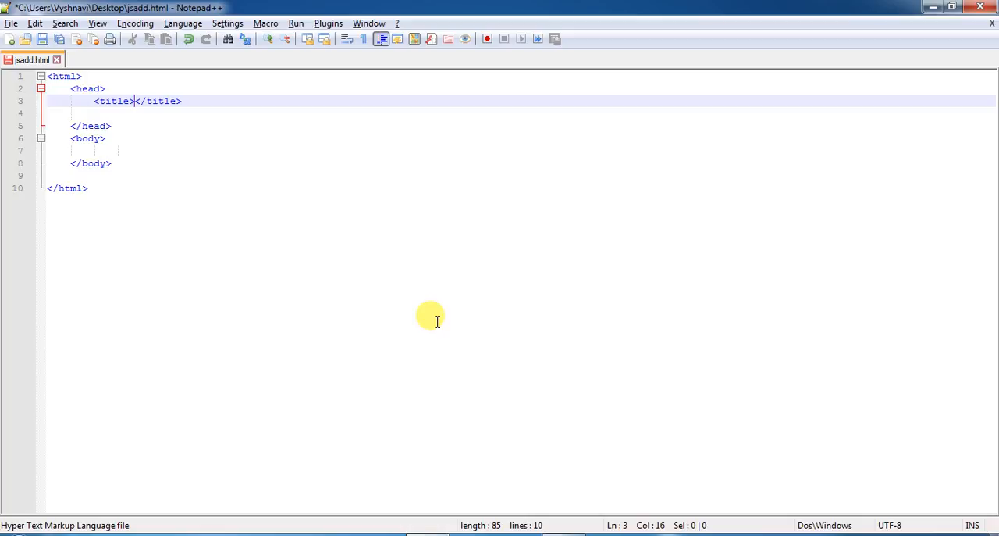
type("Addition of")
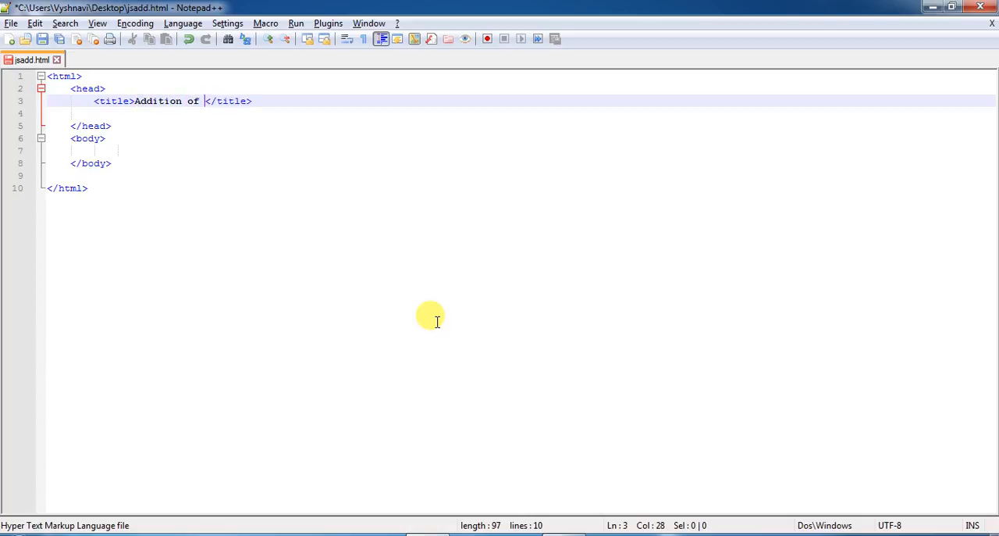
type("two nu")
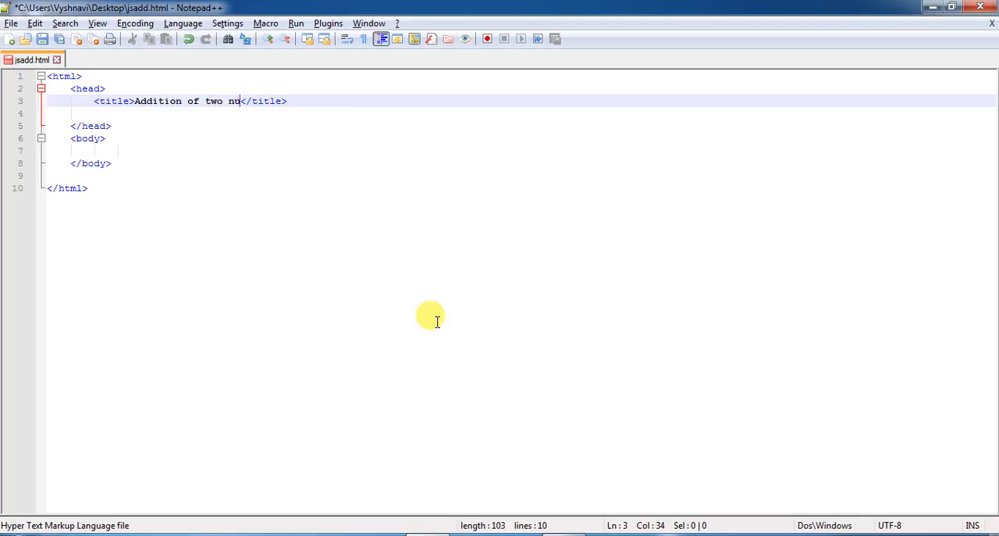
type("mbers")
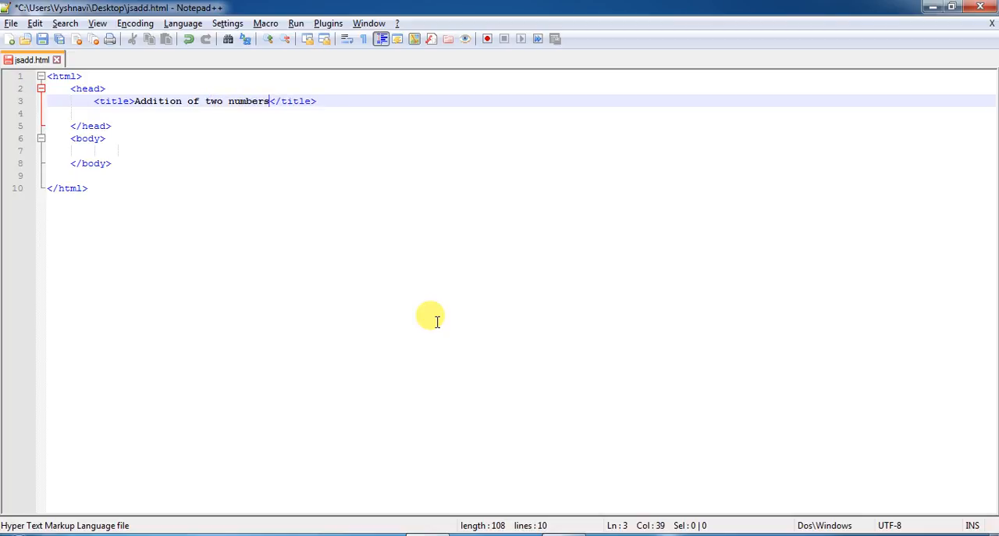
type("using j")
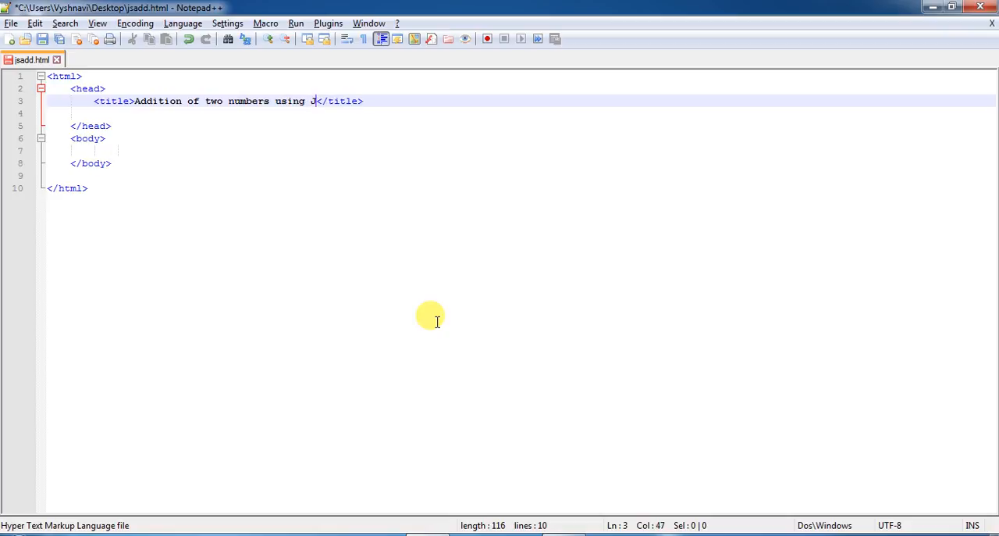
type("S")
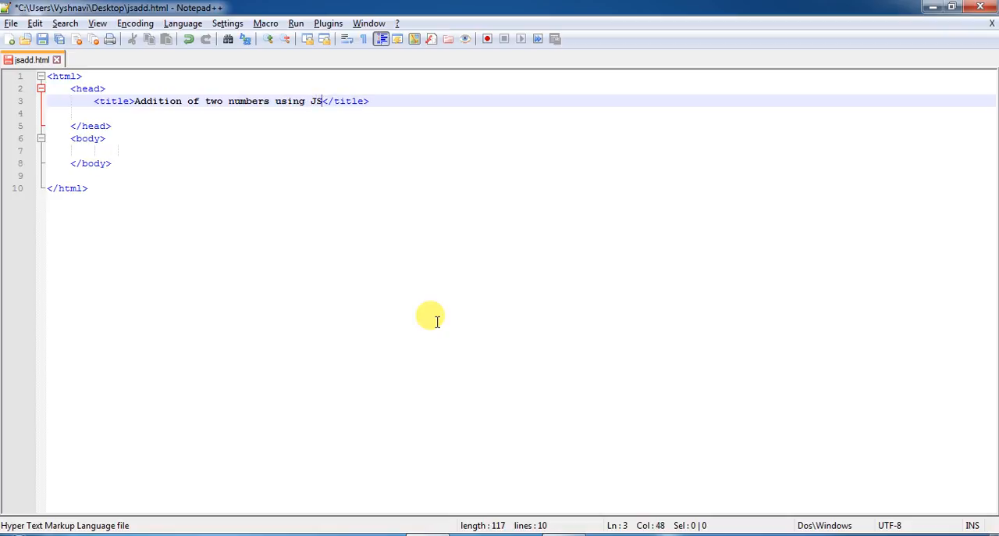
key("enter")
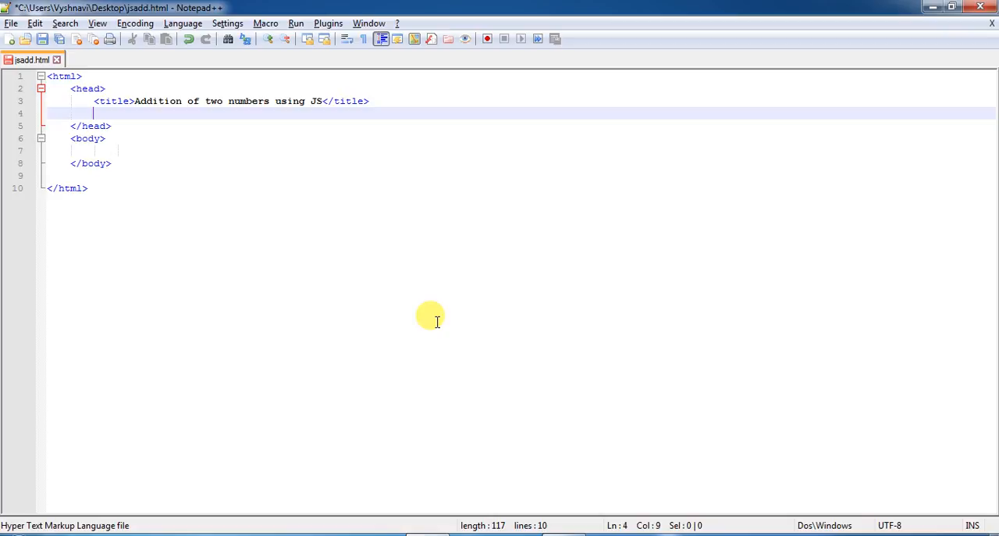
Add <script language="javascript"> with its closing </script> in the head and a blank line inside.
type("<s")
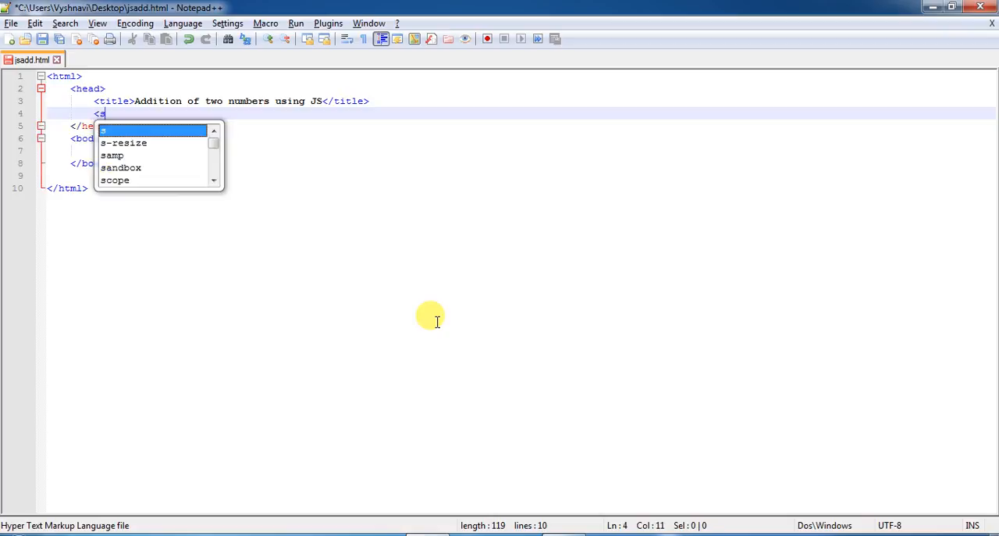
type("cript")
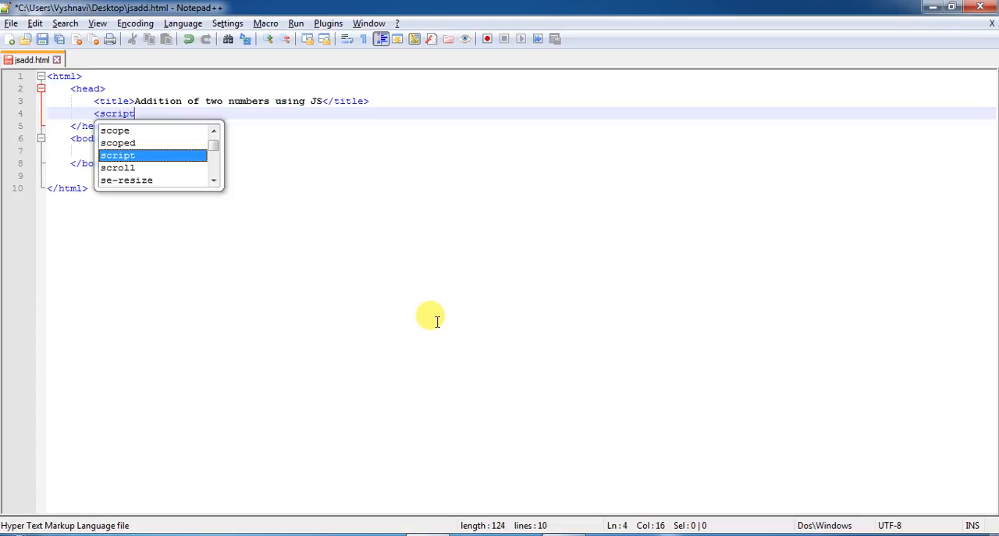
type("langua")
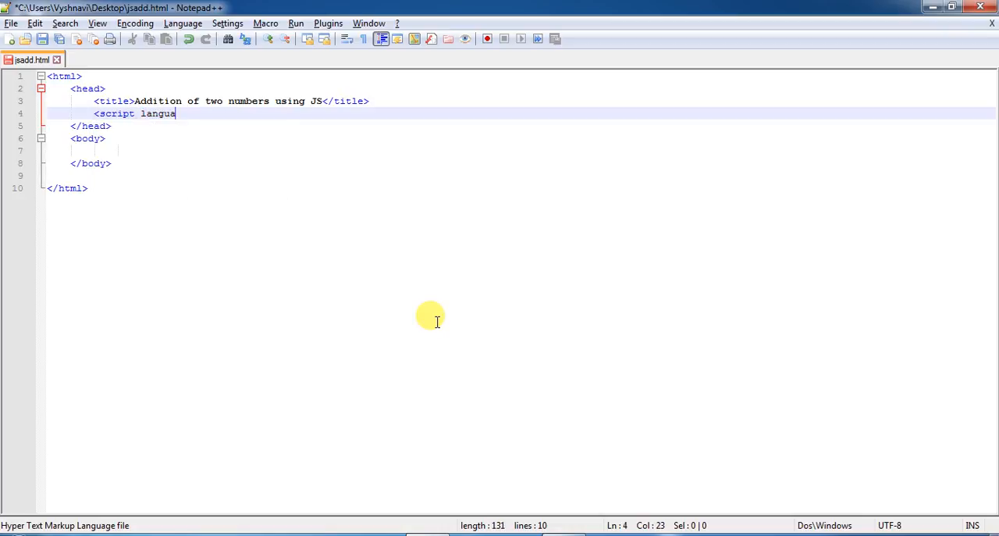
type("g")
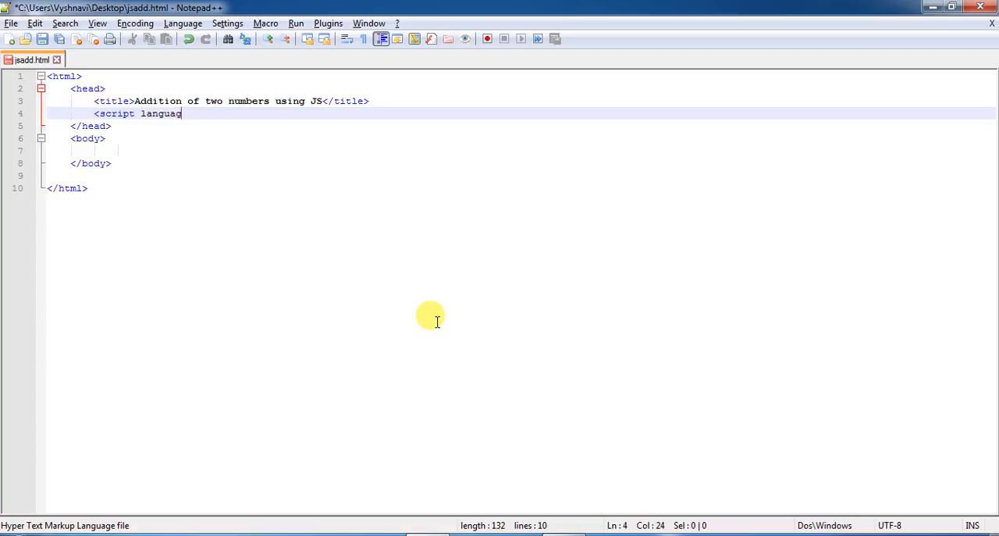
type("e")
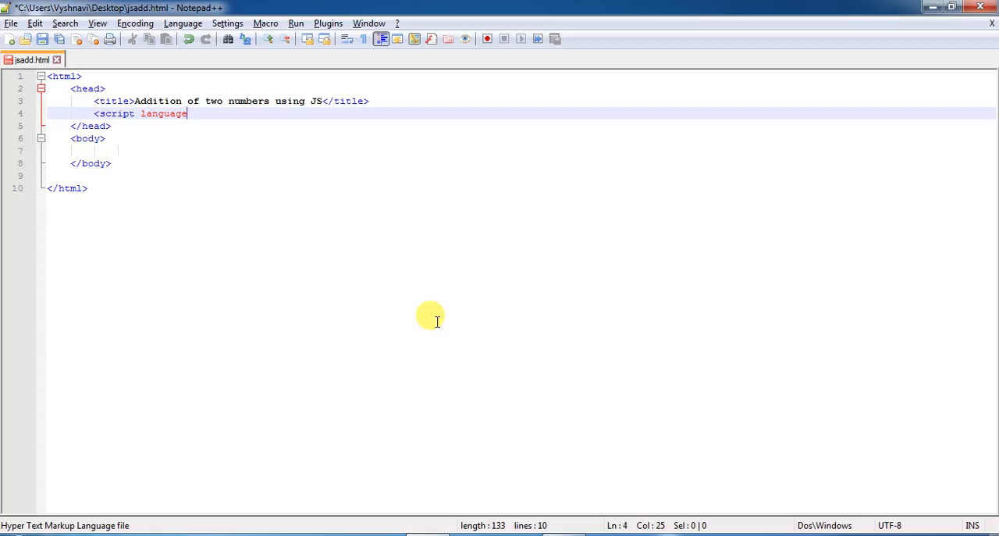
type("=\"\"")
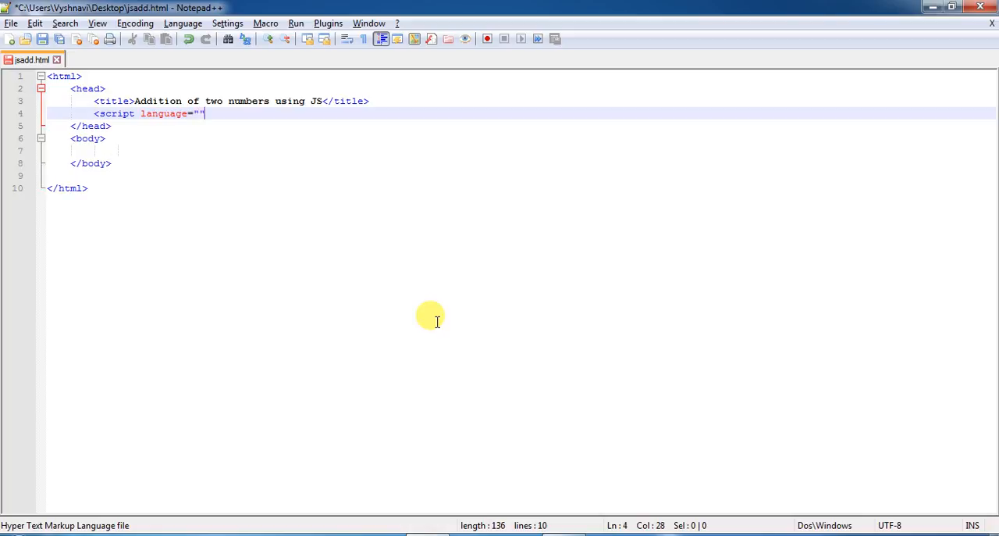
key("Left")
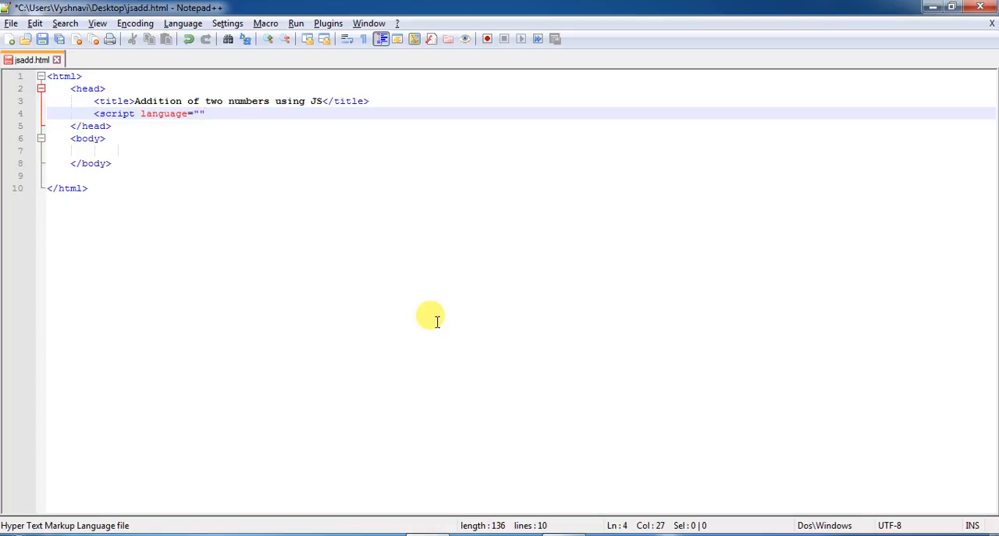
type("javasc")
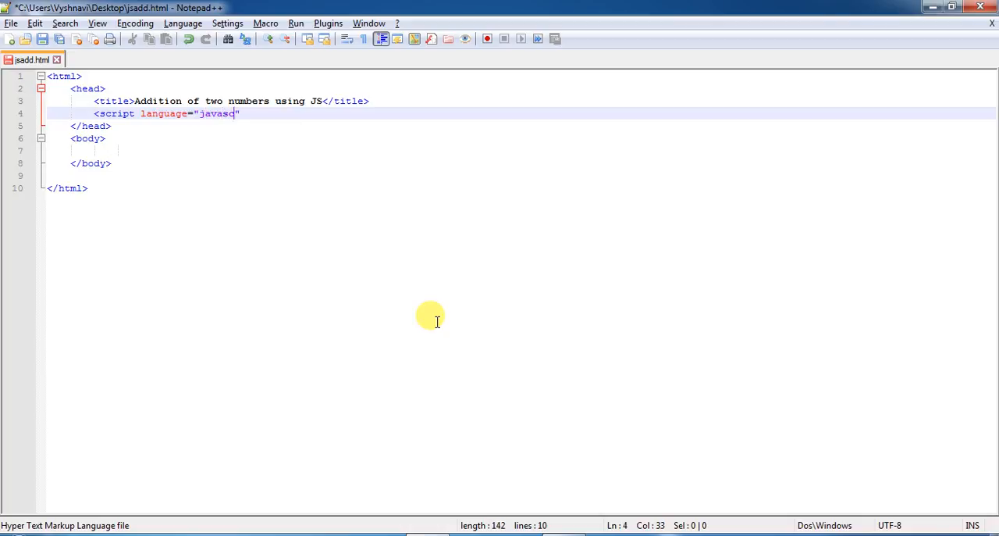
type("ript")
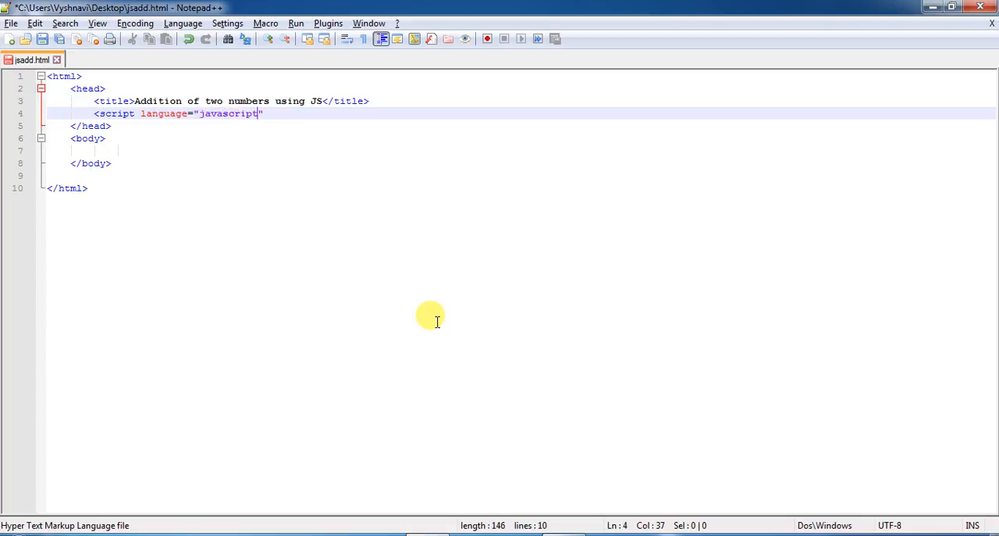
type(">")
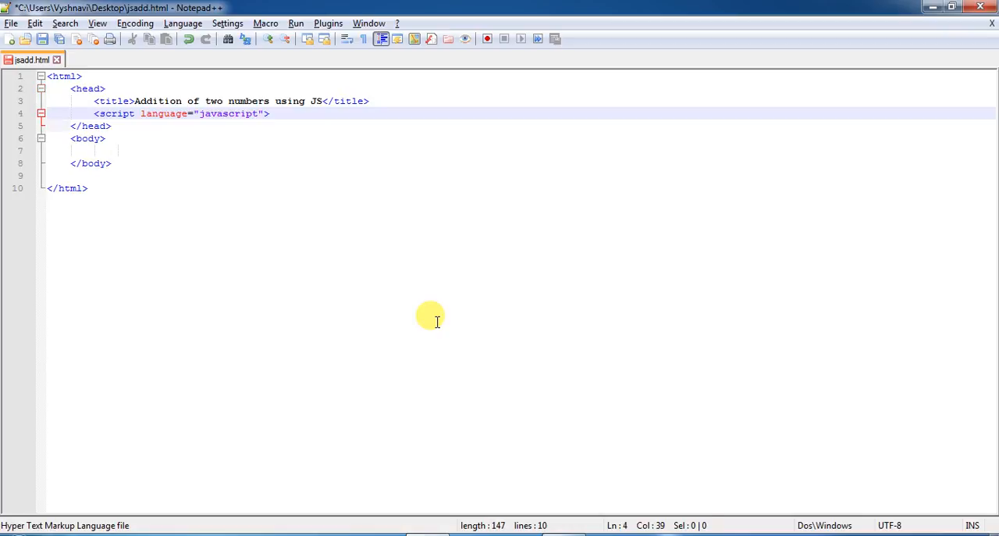
type("</script>")
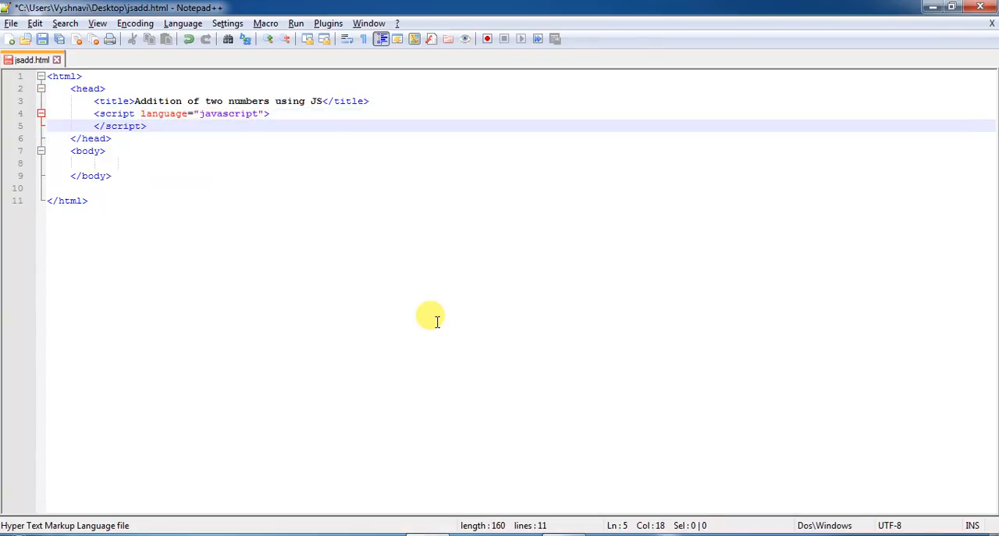
key("Enter")
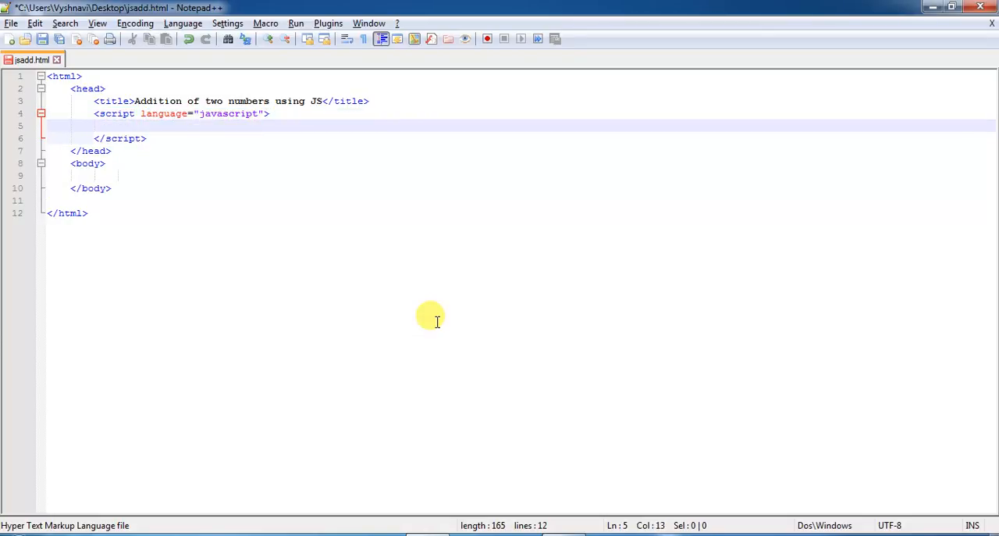
Write function add() with its braces and begin a var statement inside it.
type("func")
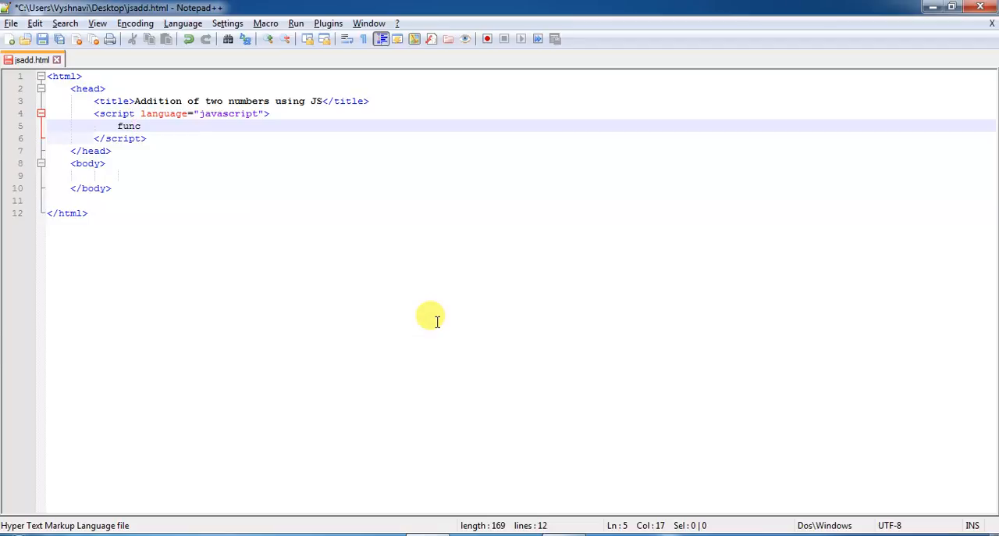
type("tion")
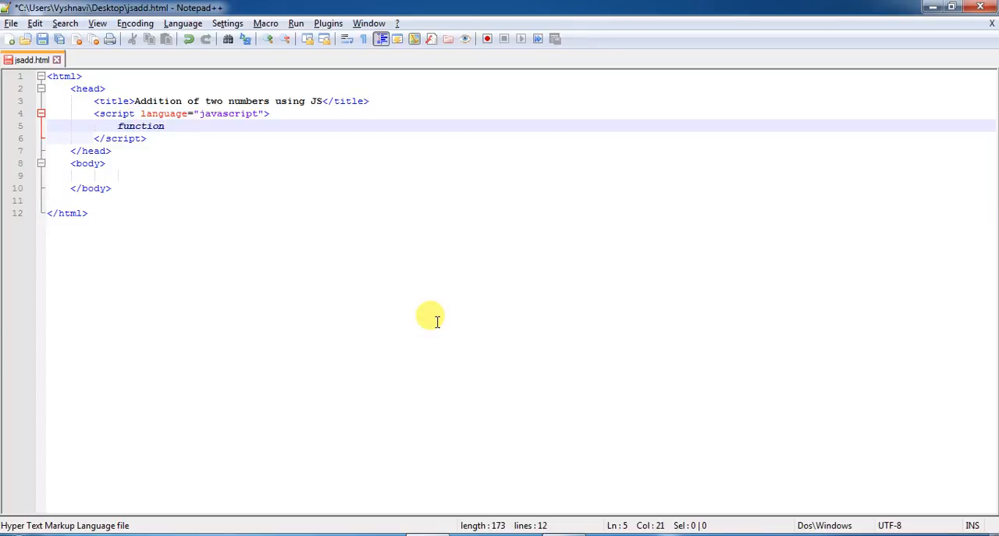
type("add")
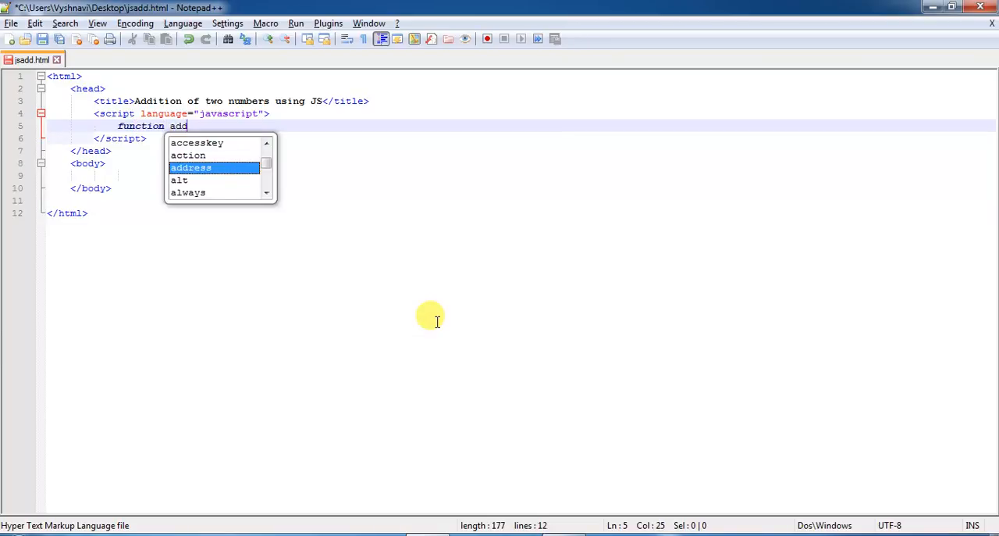
type("()")
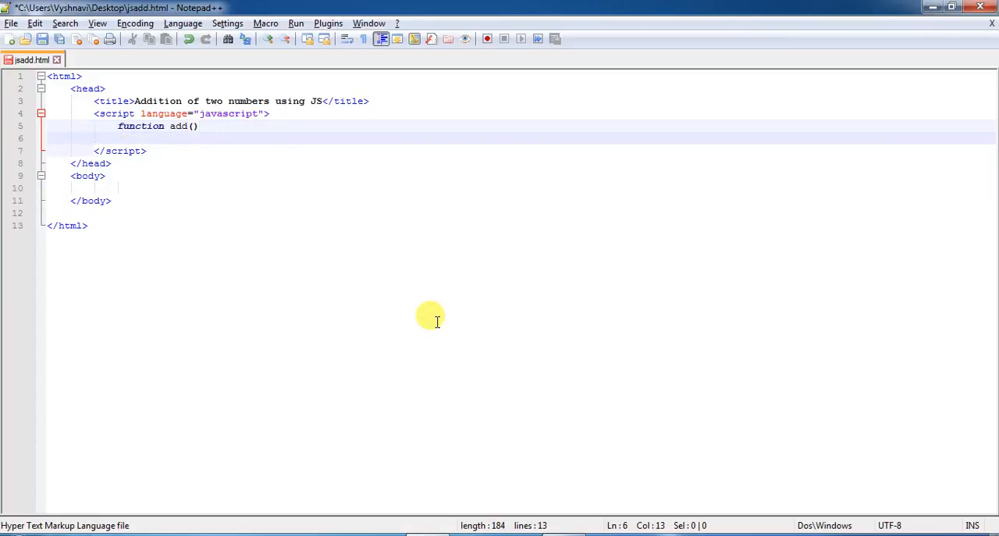
type("{")
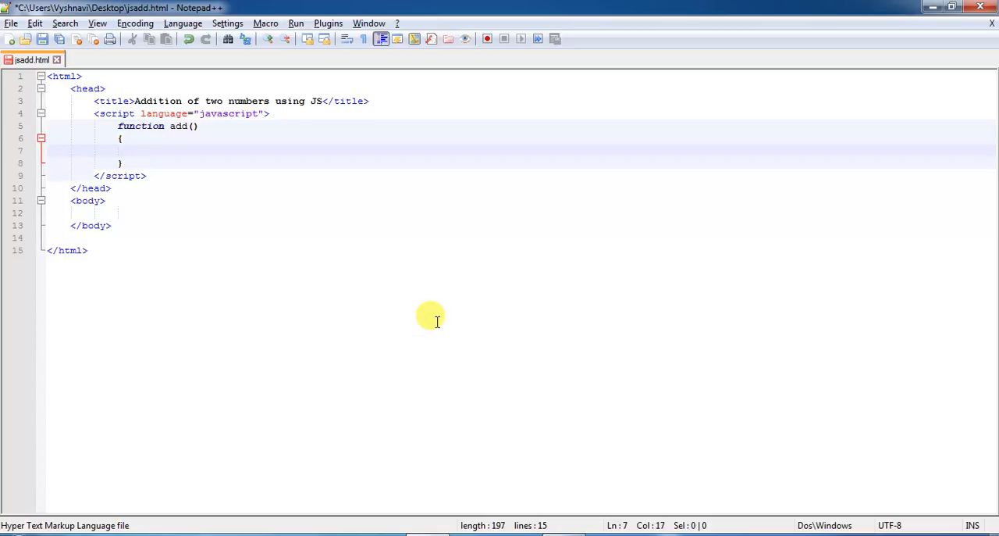
type("var")
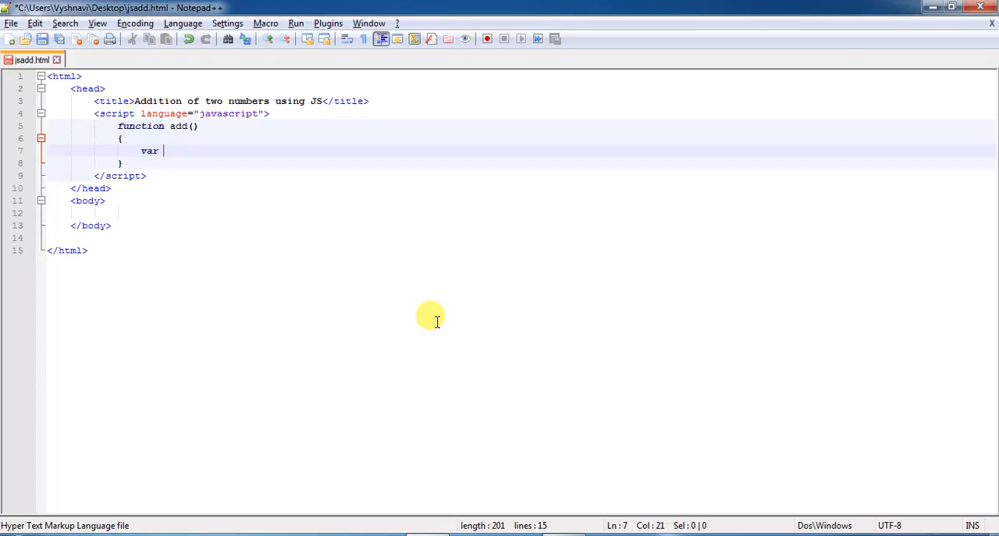
Declare var fnum=window.prompt("Enter the first number"); inside add().
type("f")
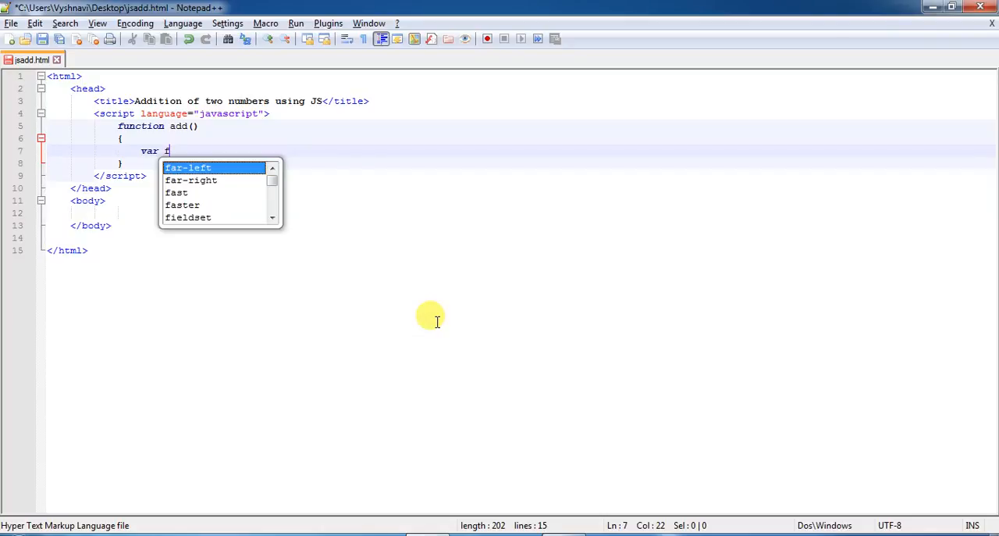
type("num=")
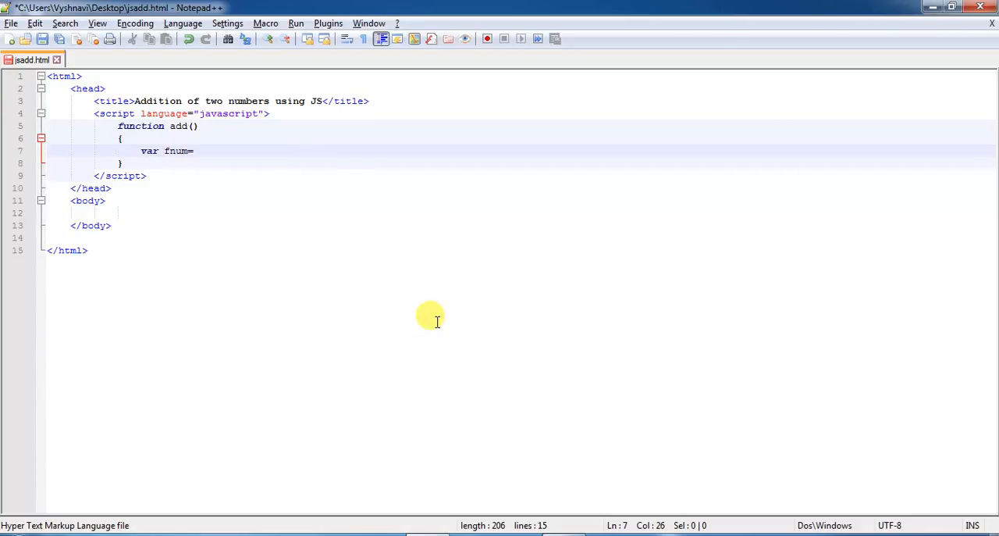
type("windo")
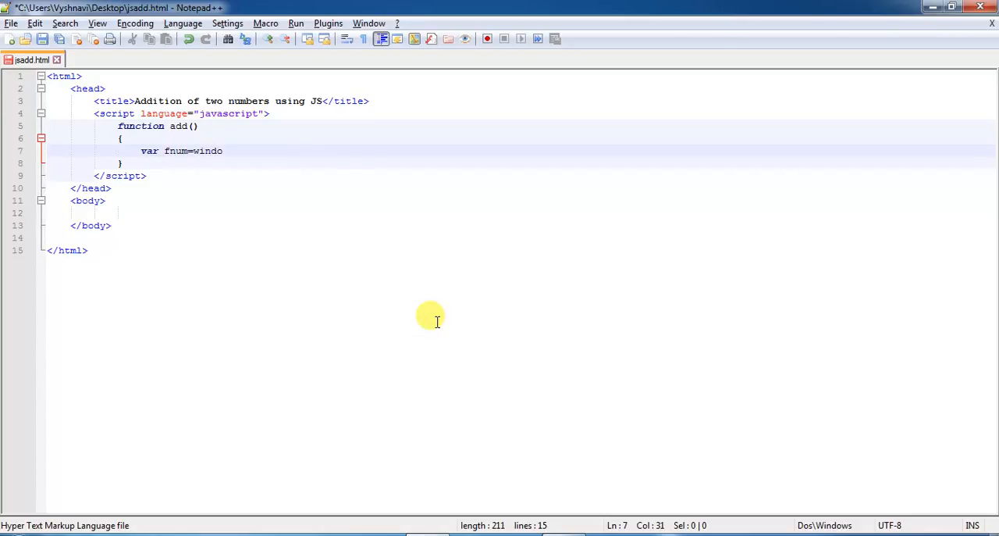
type("w")
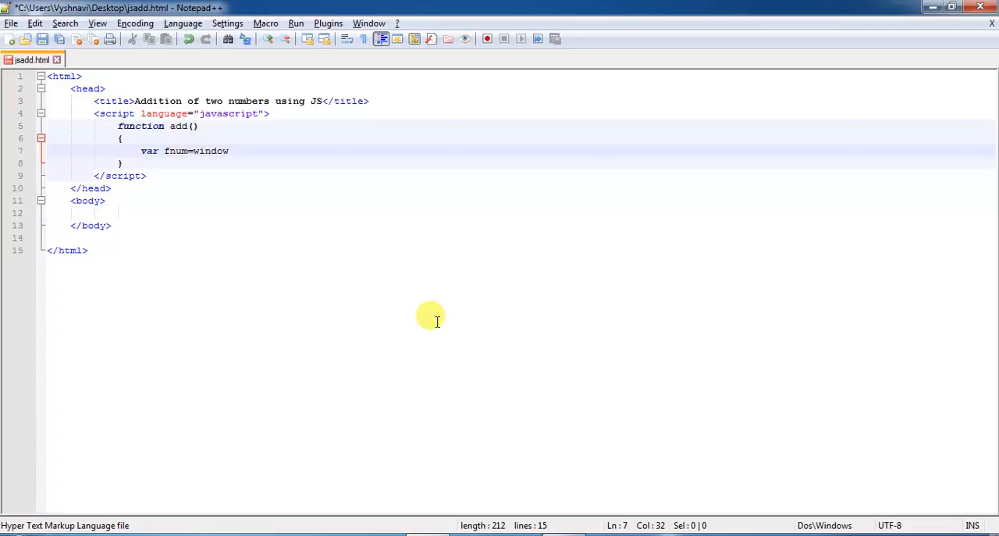
type(".")
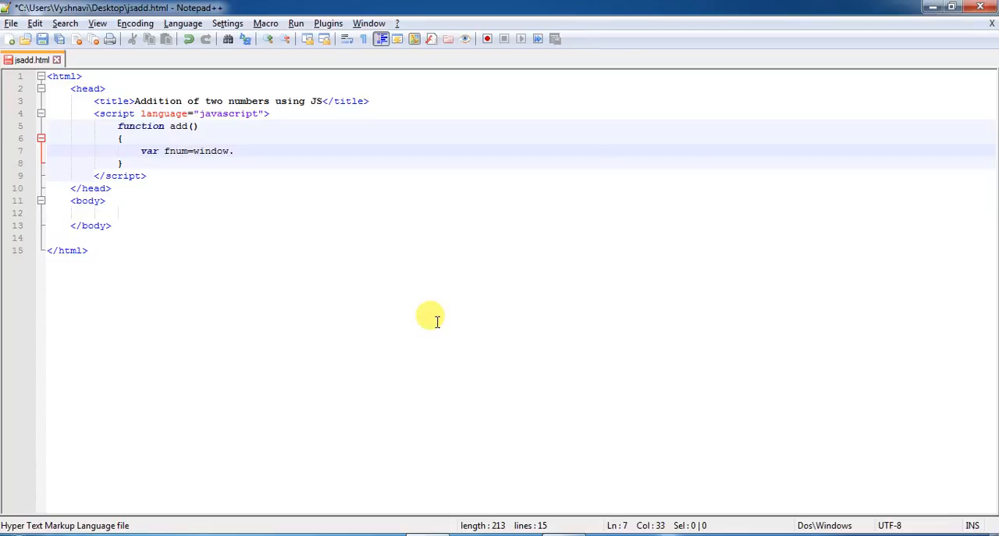
type("prompt")
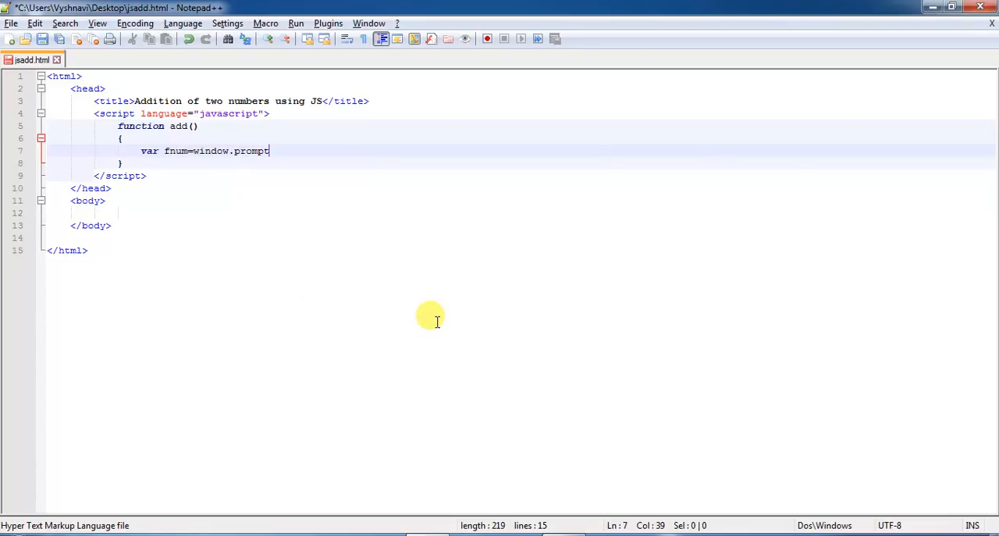
type("()")
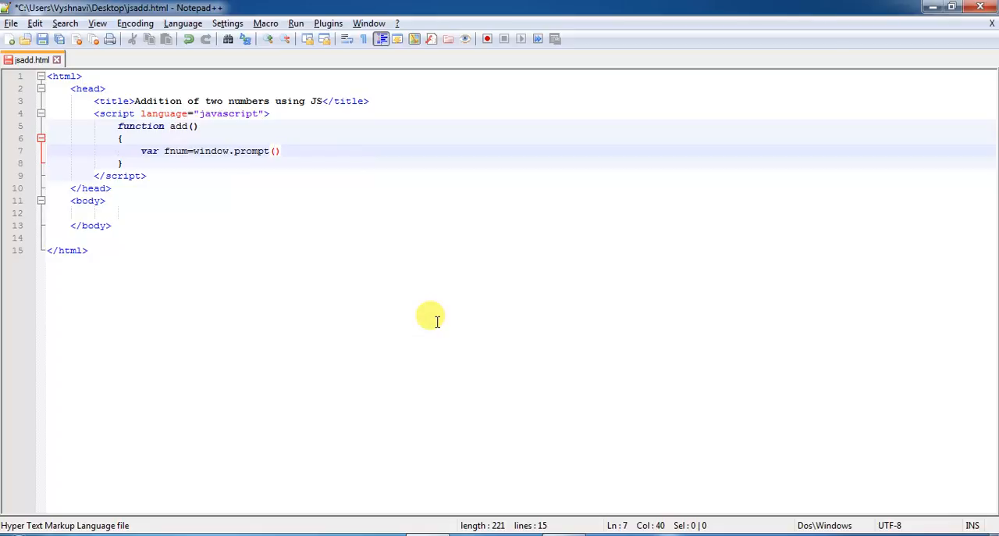
type("\"Enter the\"")
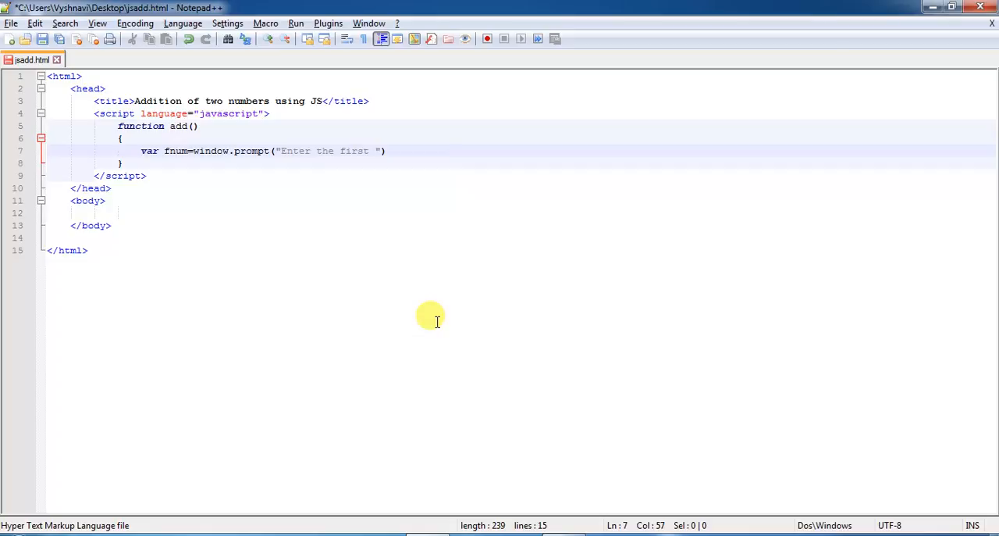
type("number")
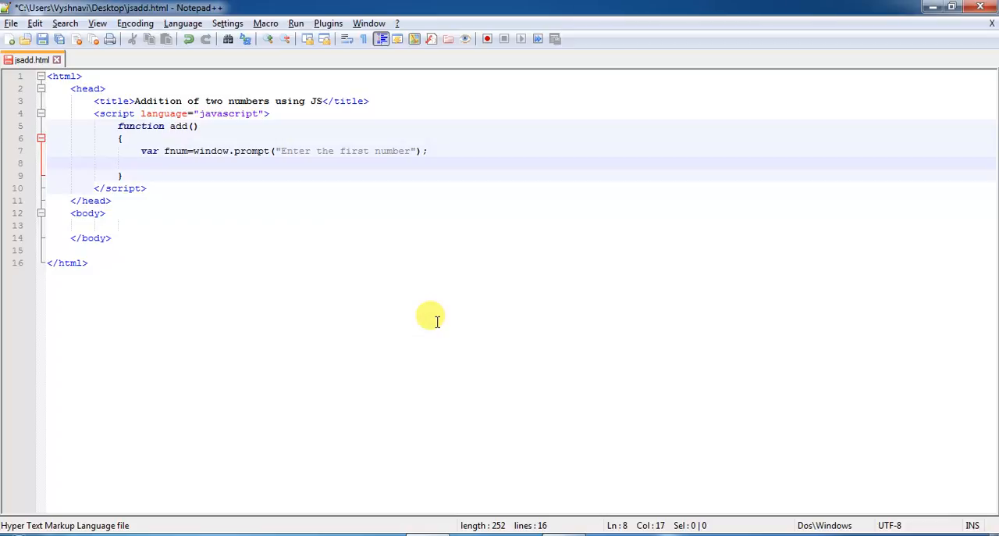
Declare var snum=window.prompt("Enter the second number"); on the next line.
type("var")
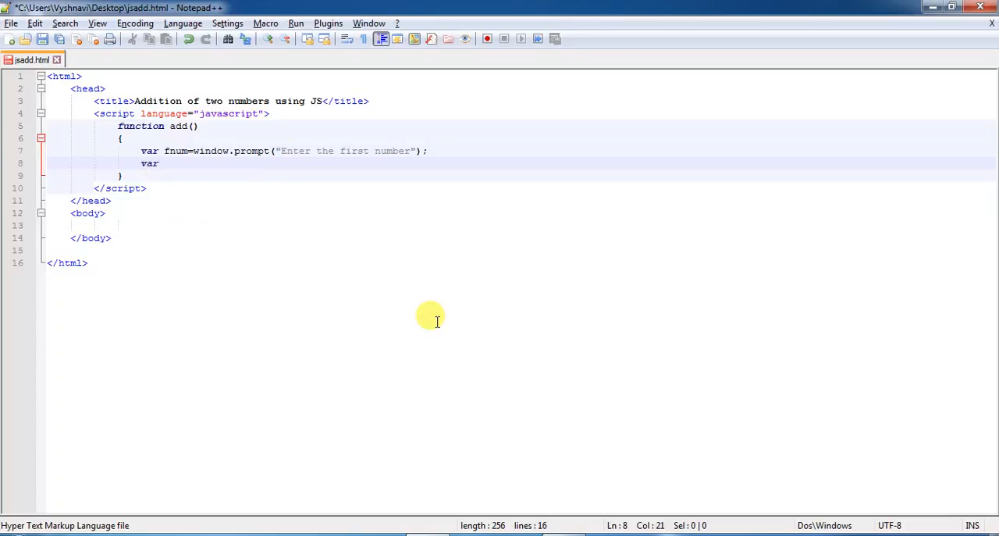
type("s")
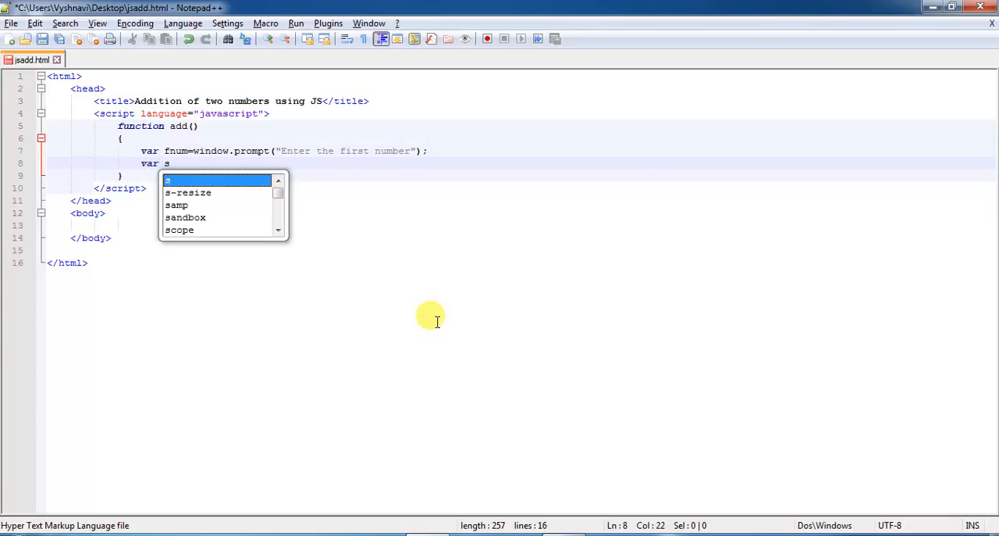
type("num=")
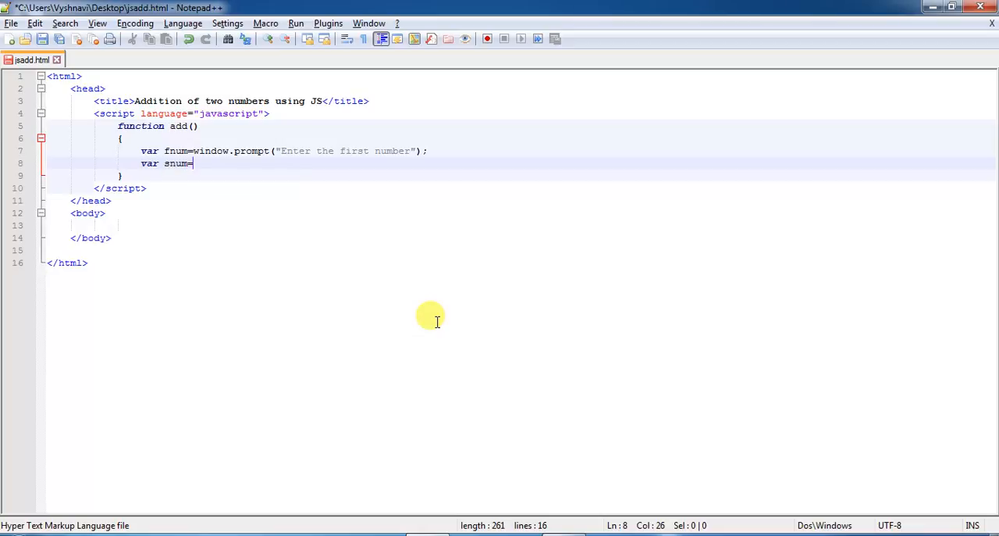
type("window.")
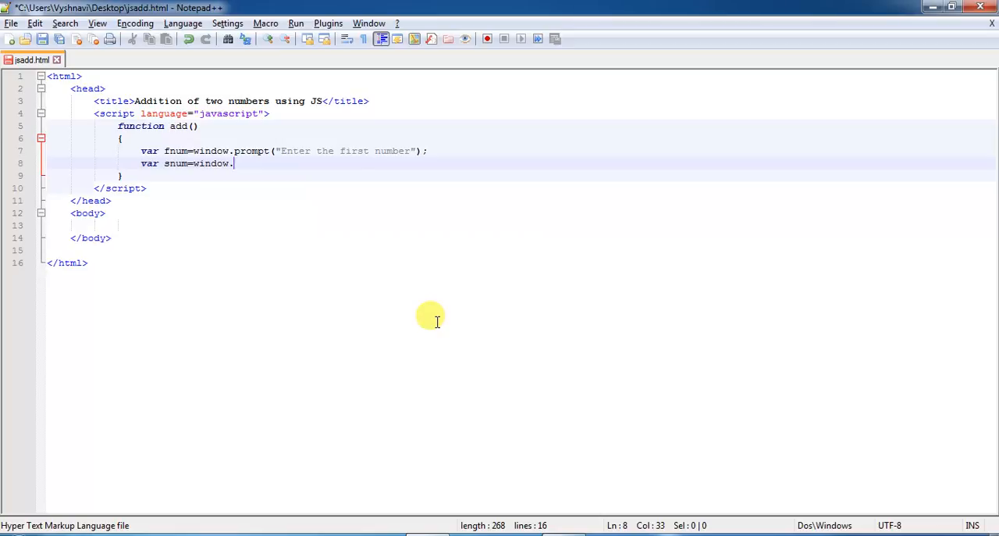
type("prom")
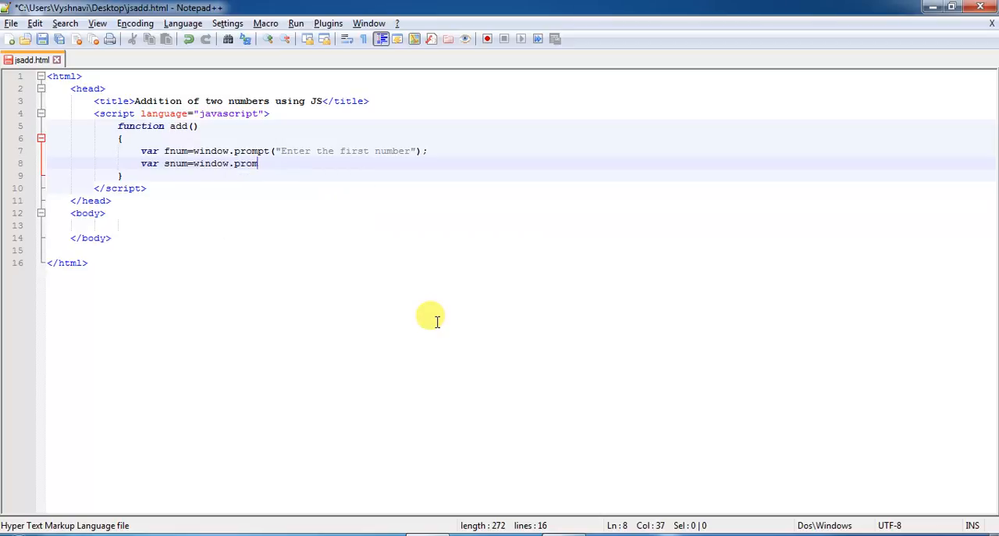
type("pt(\"")
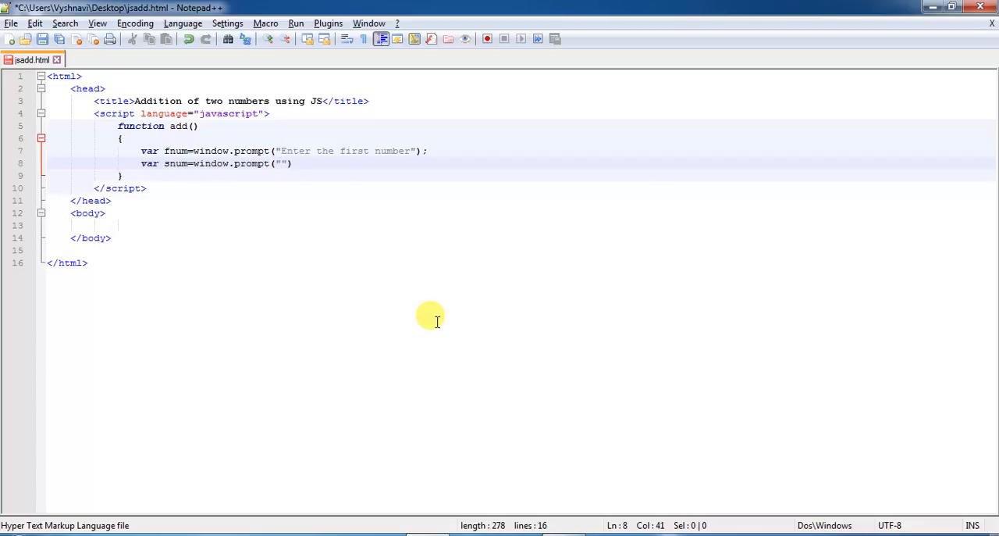
type("Enter th")
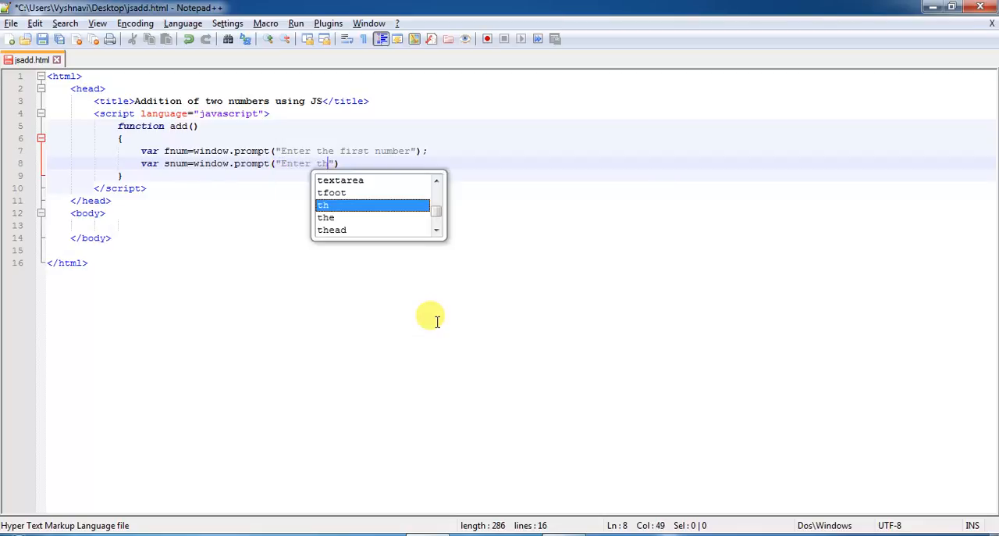
type("ec")
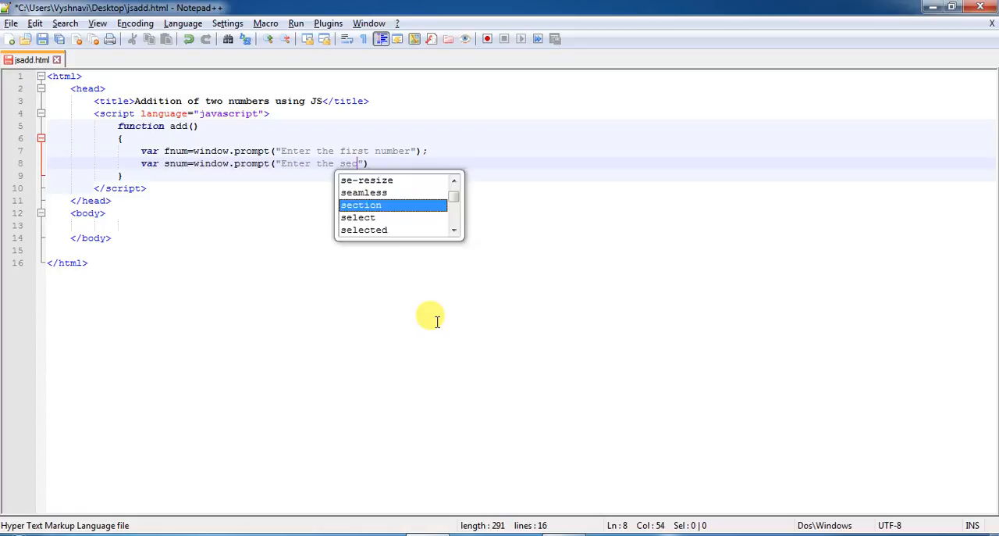
type("ond number")
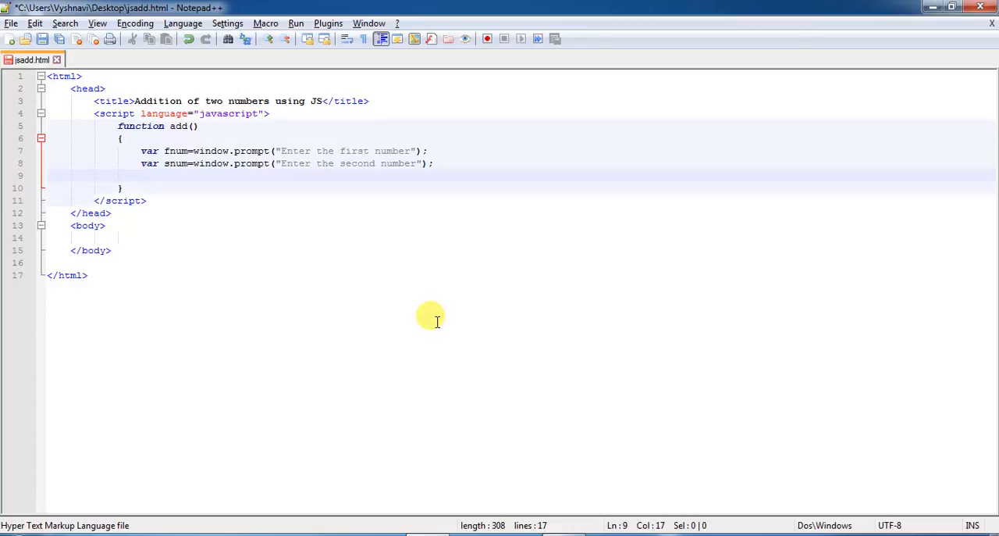
Add var ffnum=parseInt(fnum); to convert the first number to an integer.
left_click(141, 175)
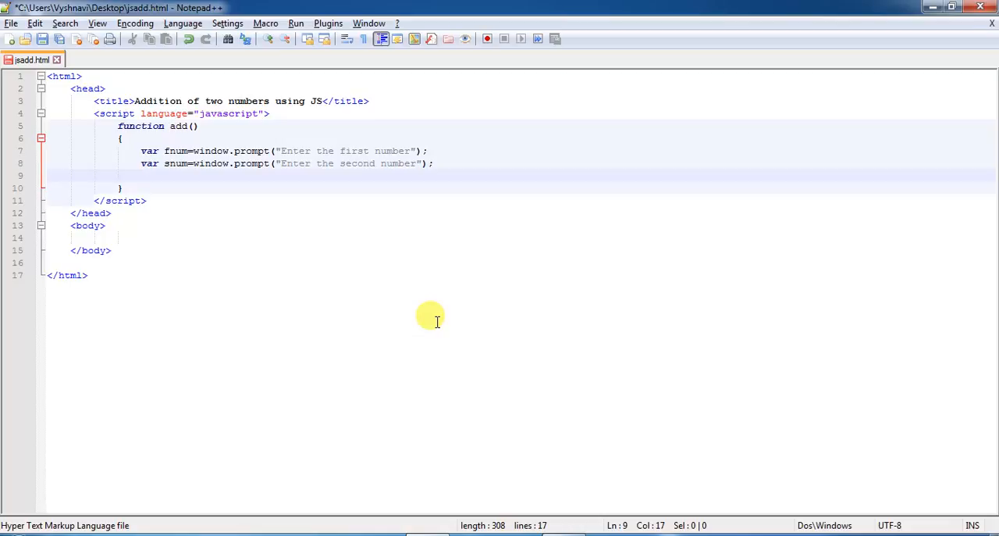
type("var")
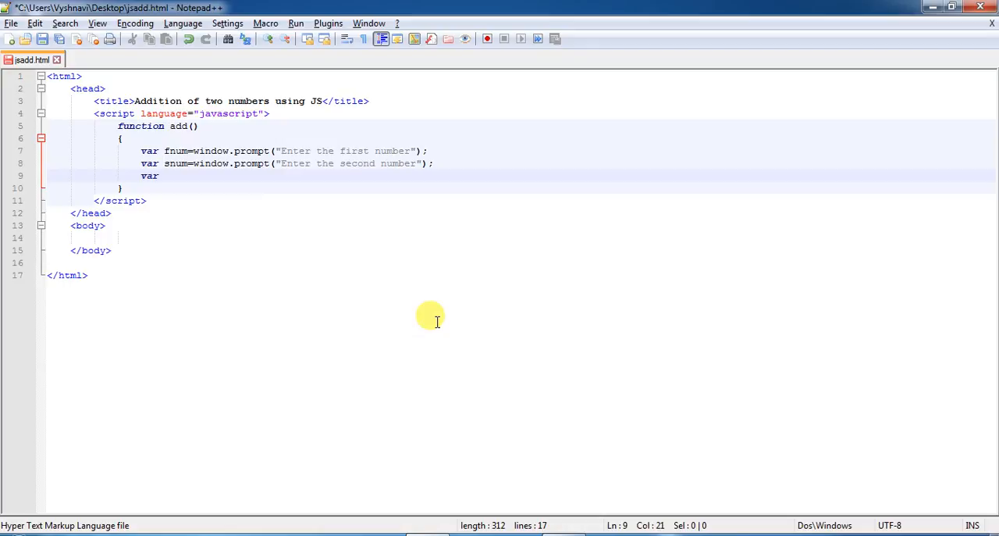
type("ff")
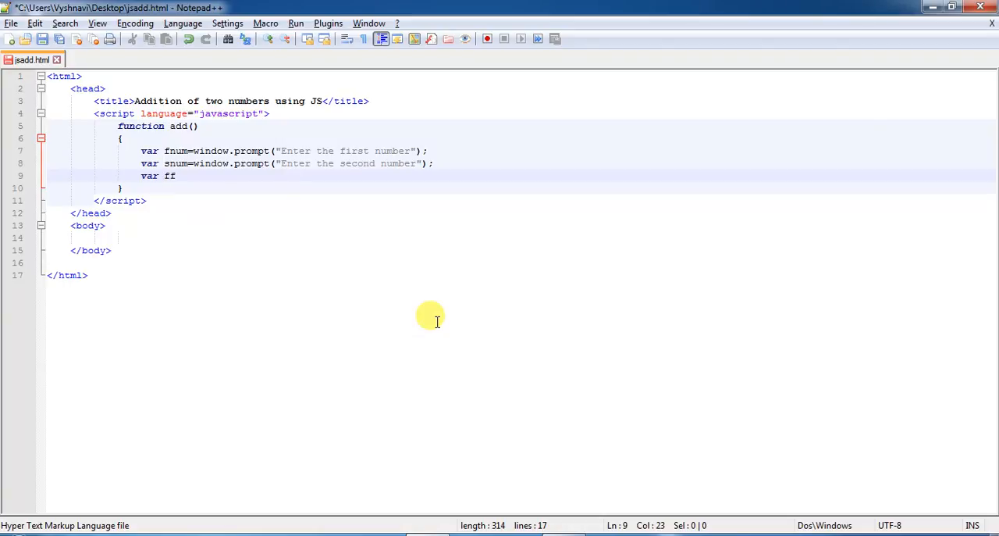
type("nu")
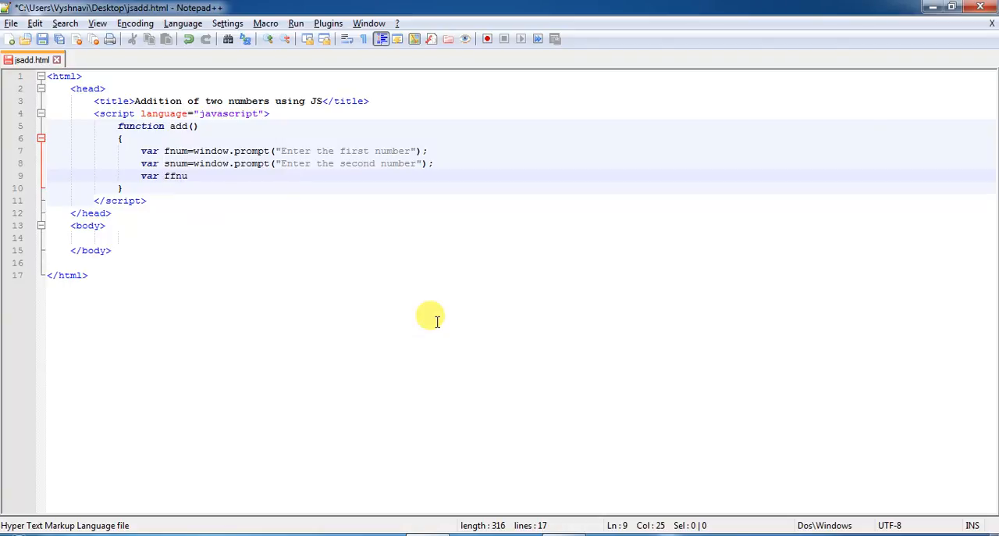
type("m=")
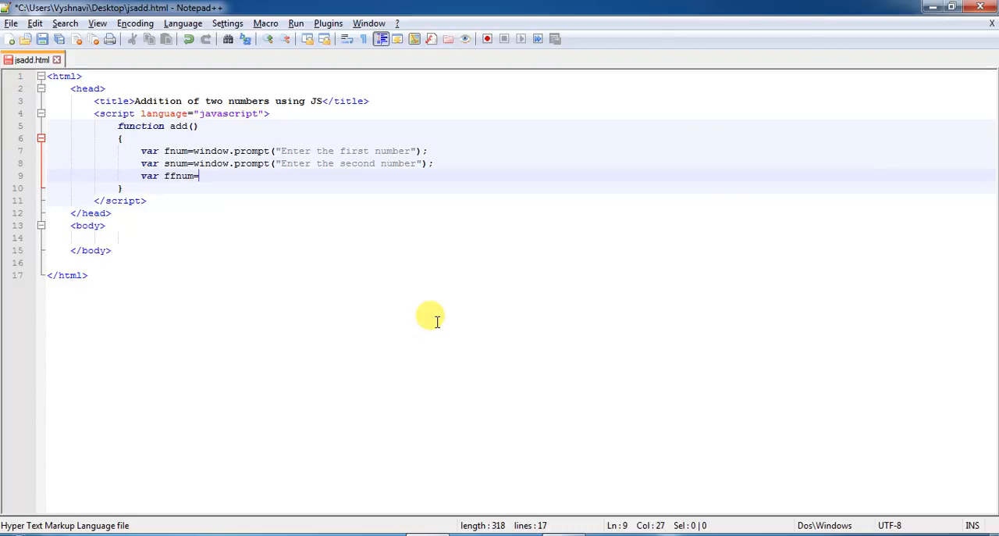
type("parseI")
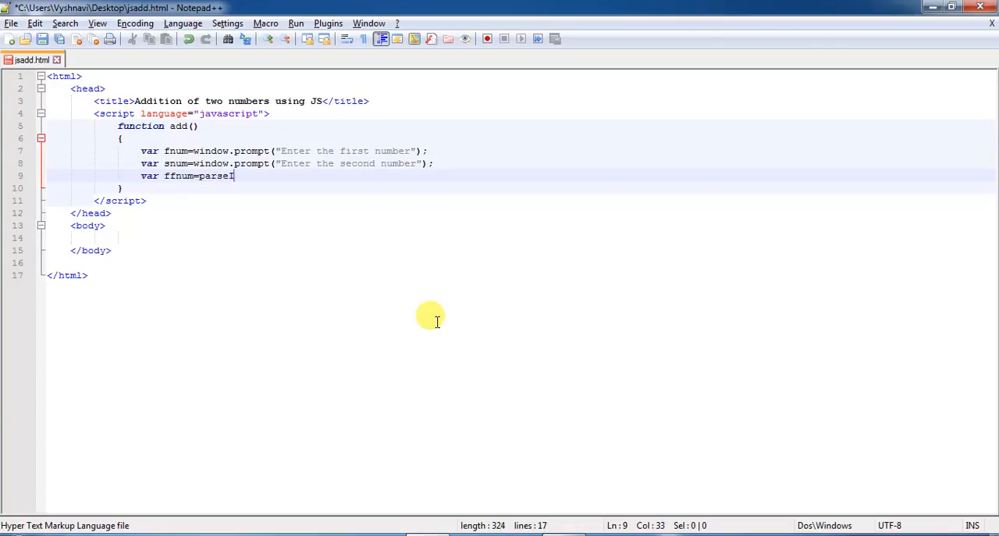
type("t()")
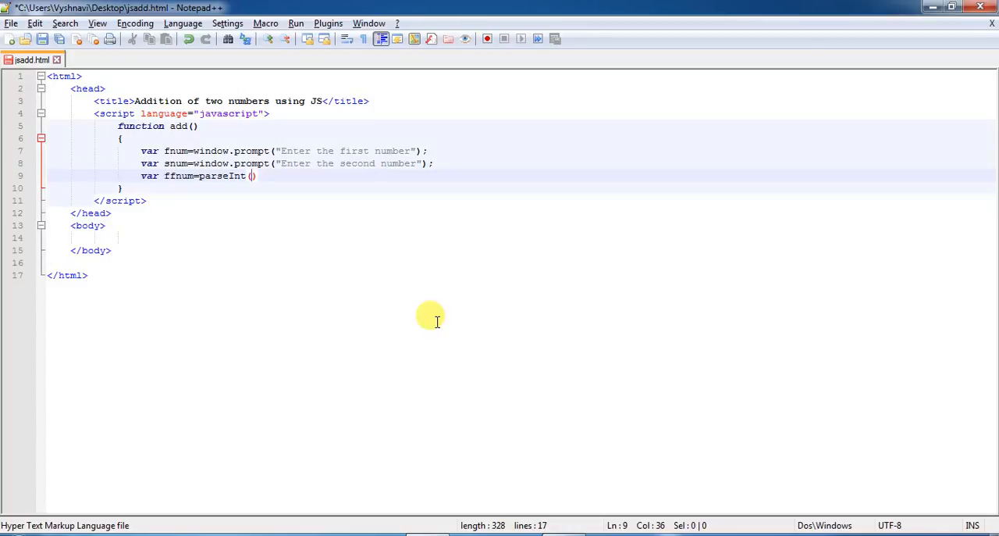
type("fnum")
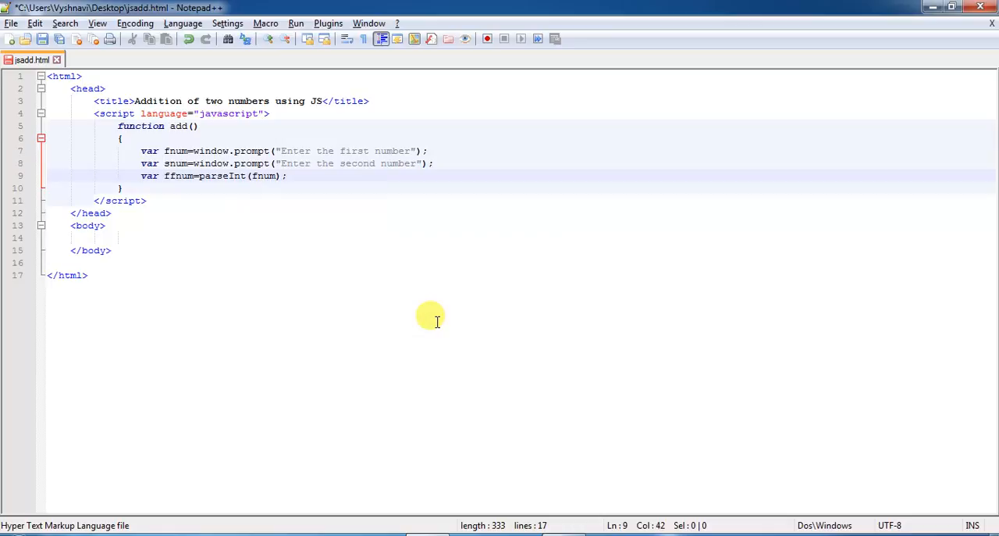
Add var ssnum=parseInt(snum); and begin the next var line.
type("var")
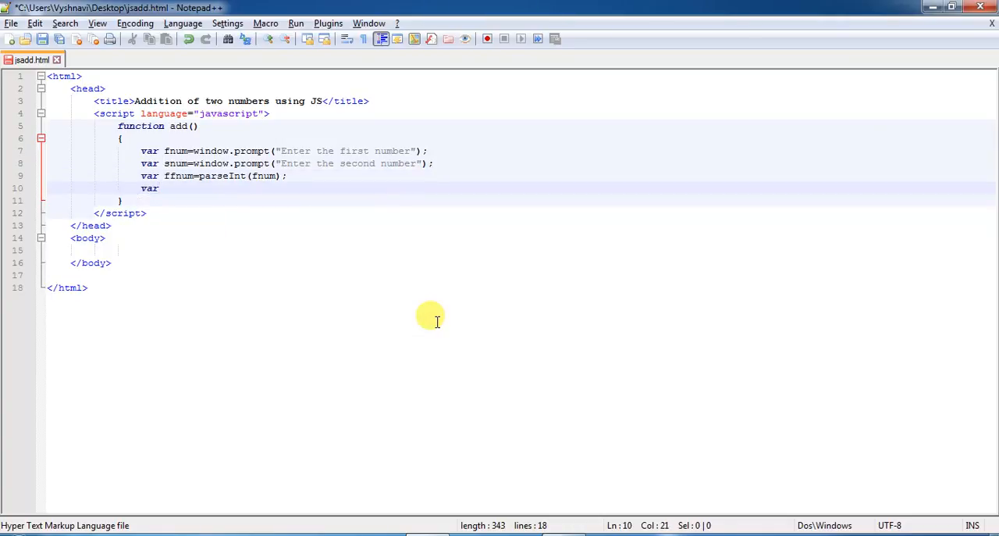
type("ssnum=")
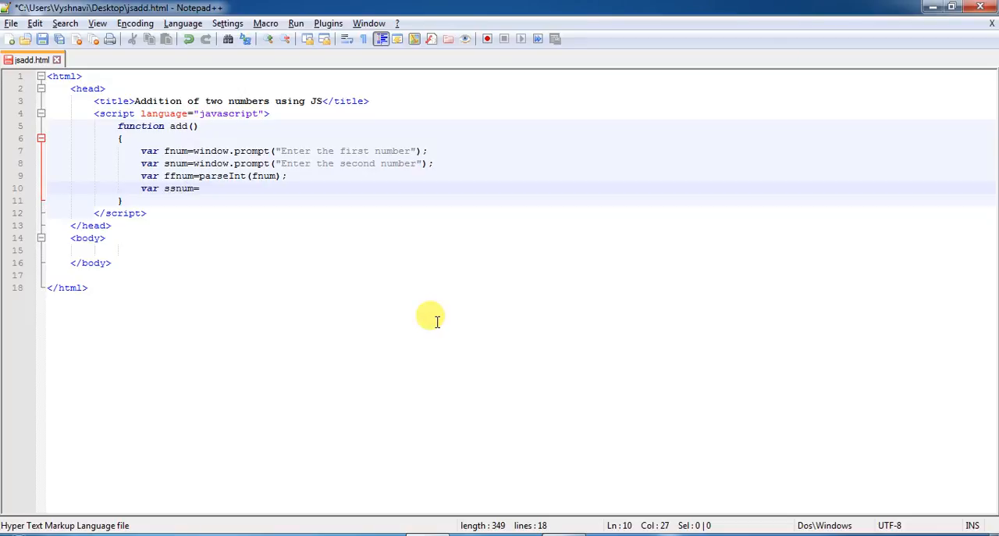
type("parse")
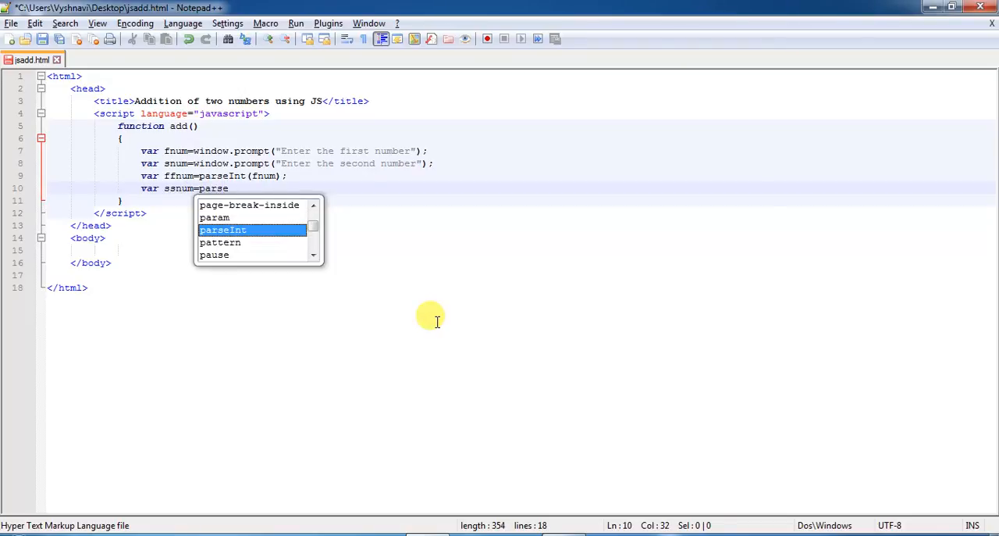
type("Int")
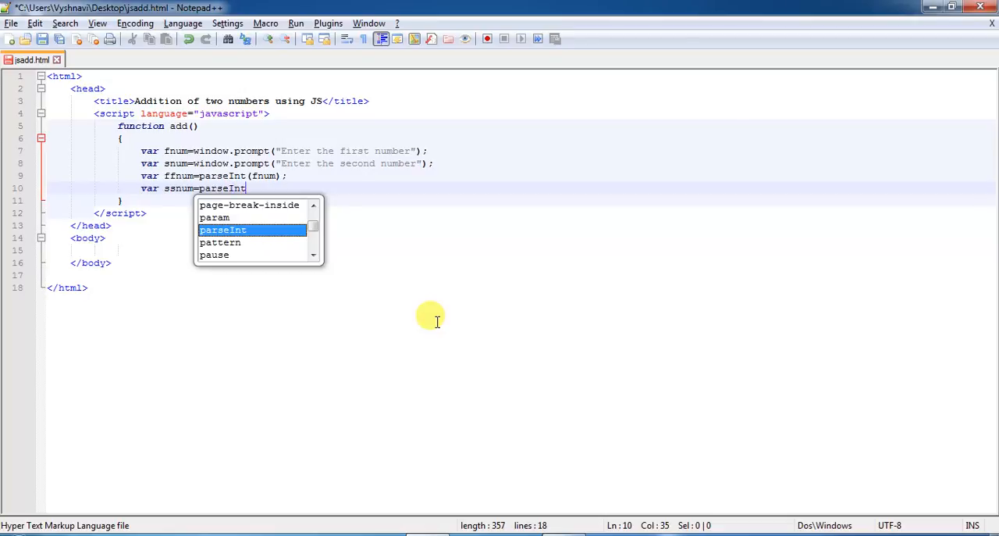
type("(snum);")
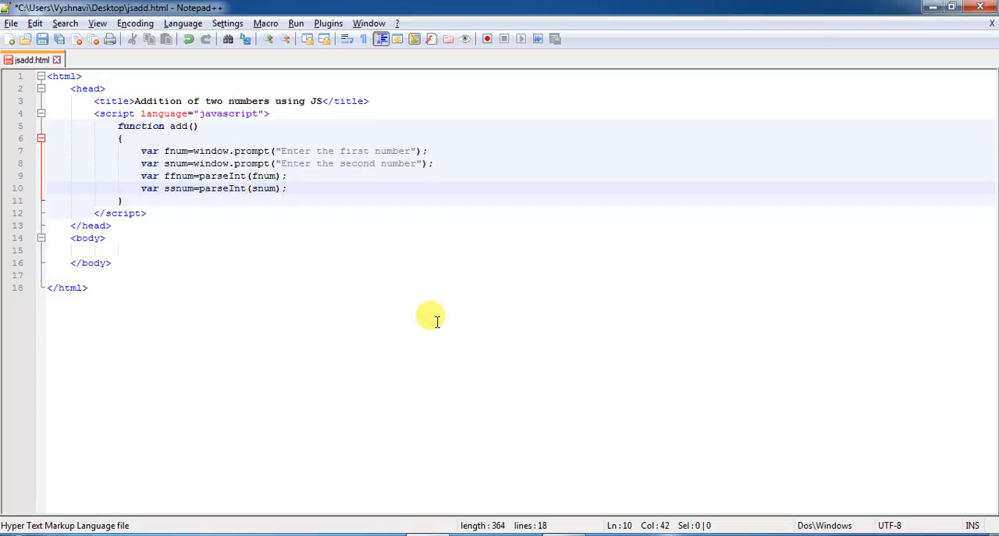
type("v")
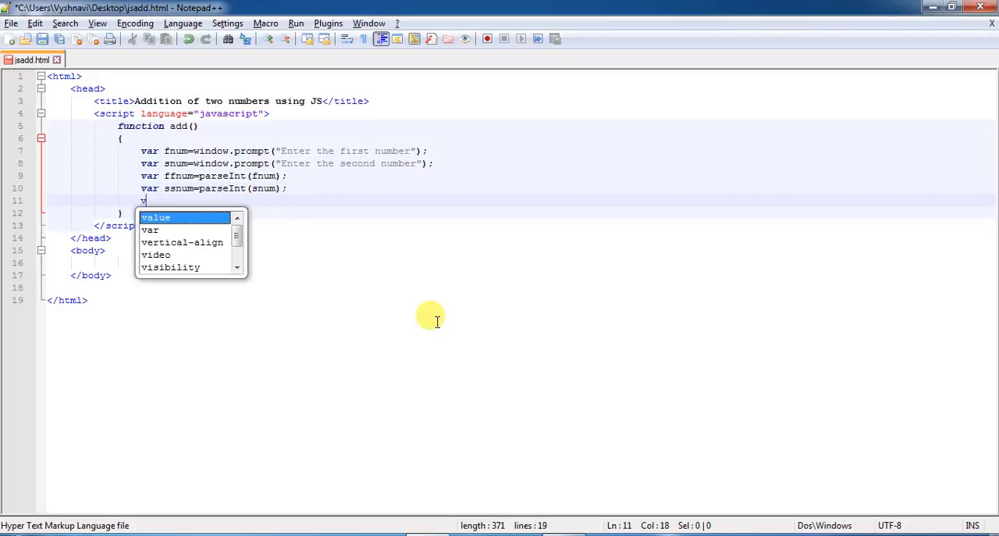
Write var result=ffnum+ssnum; to compute the sum.
type("ar r")
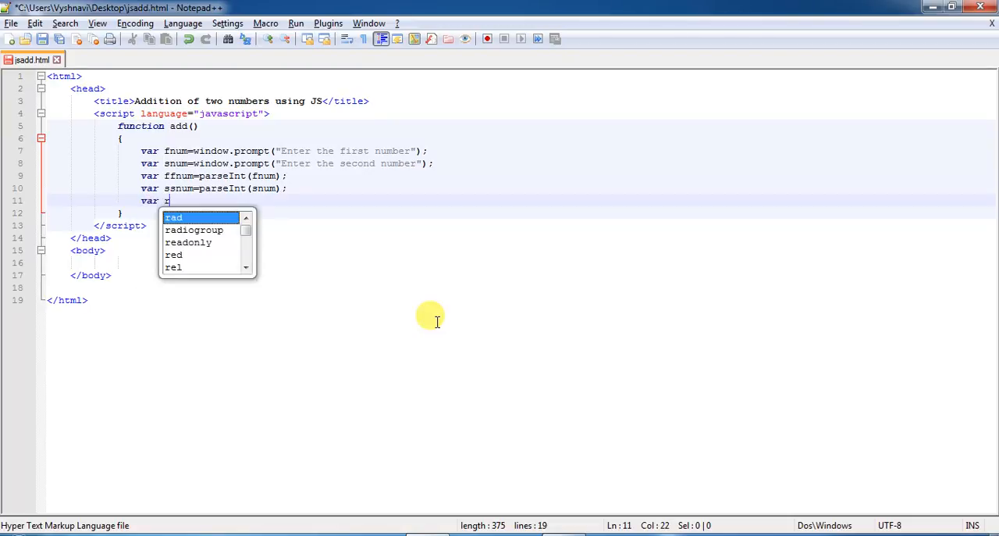
type("esu")
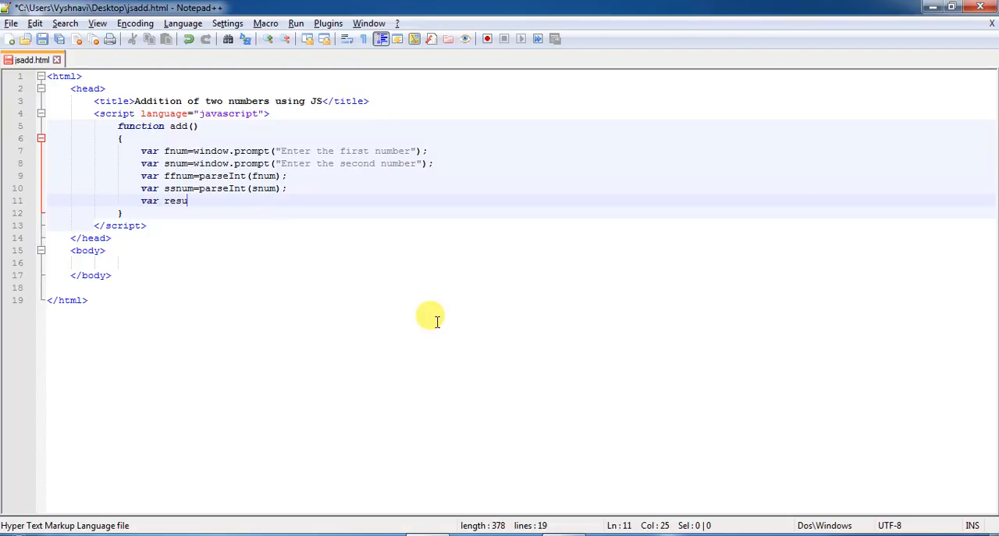
type("lt")
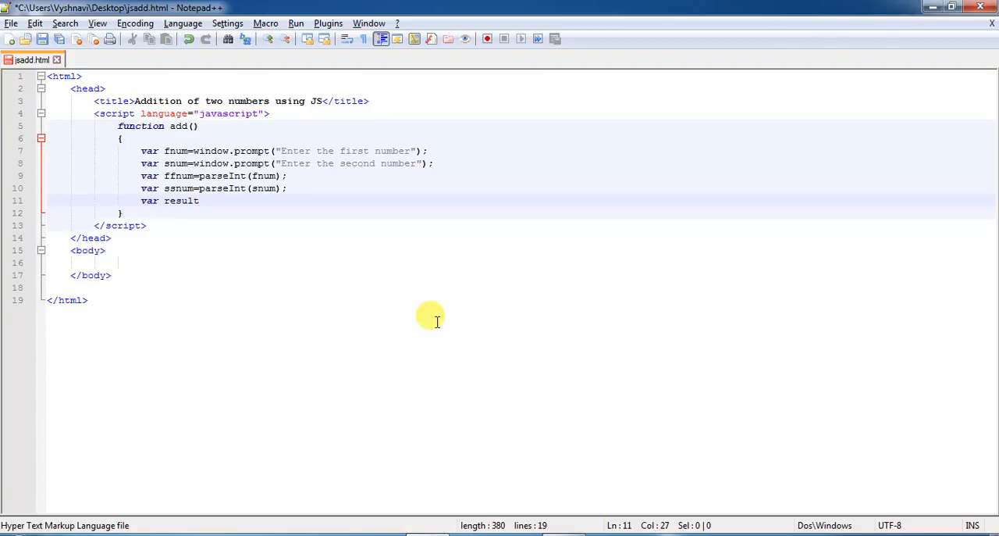
type("=")
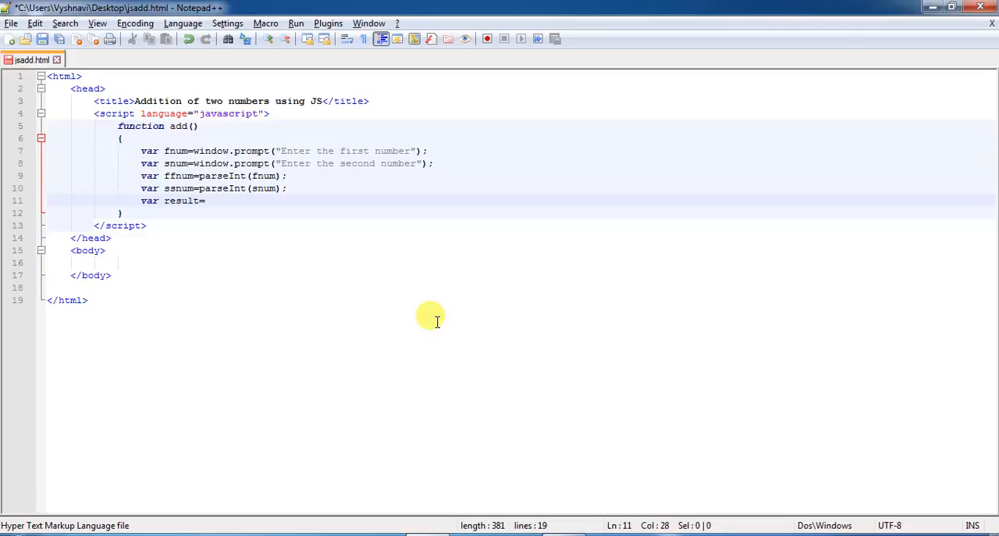
type("ffnum")
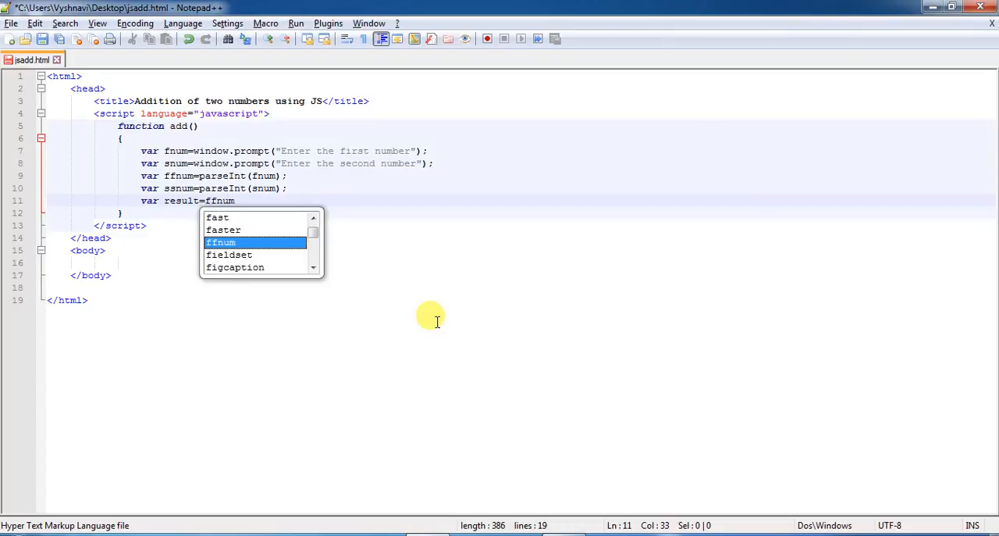
type("+")
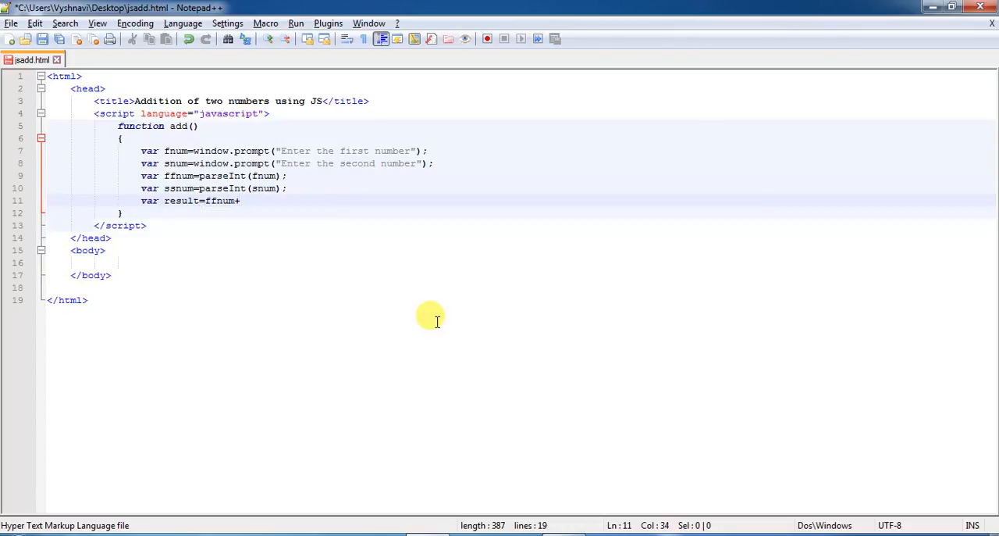
type("ssnum;")
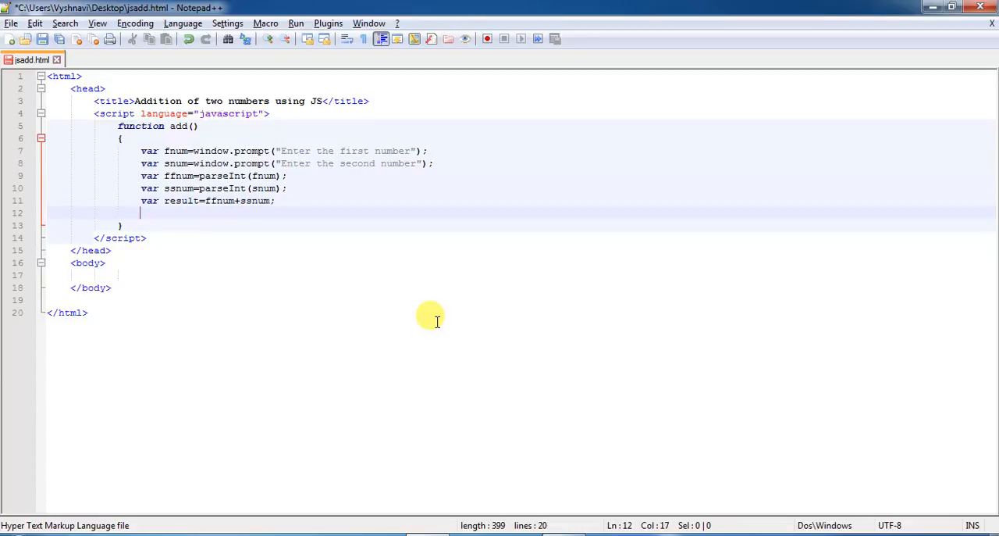
Write document.writeln("Addition of two numbers is"+" "+result); to output the sum.
type("d")
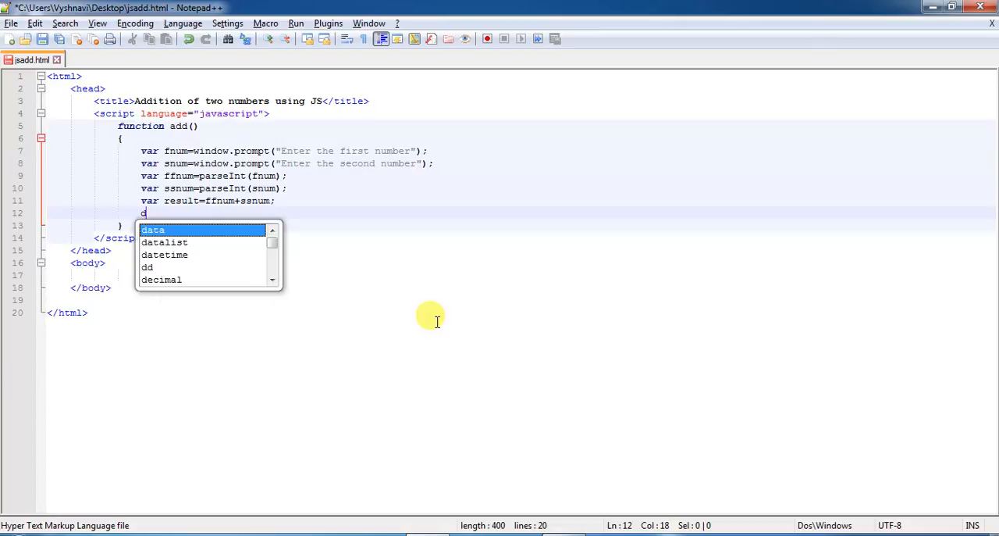
type("ocum")
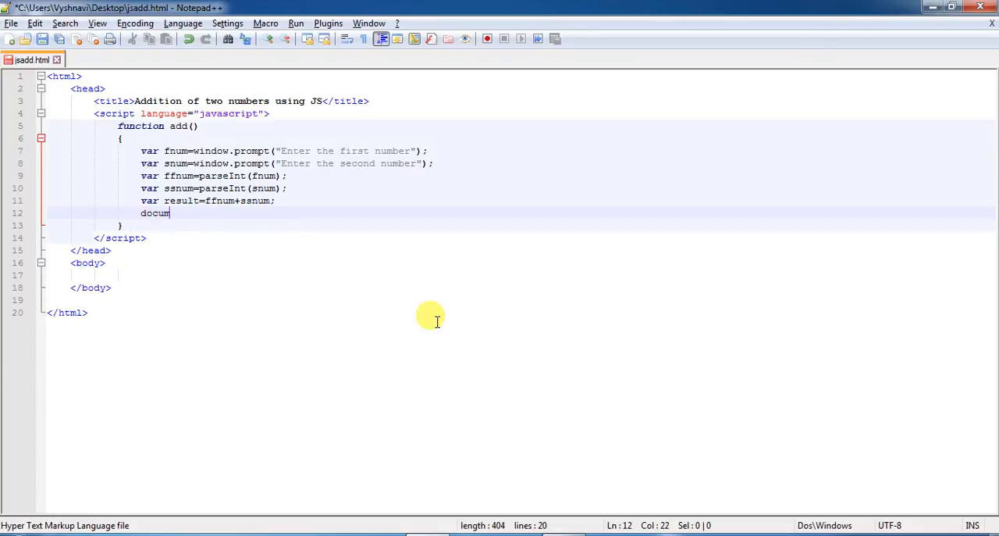
type("ent")
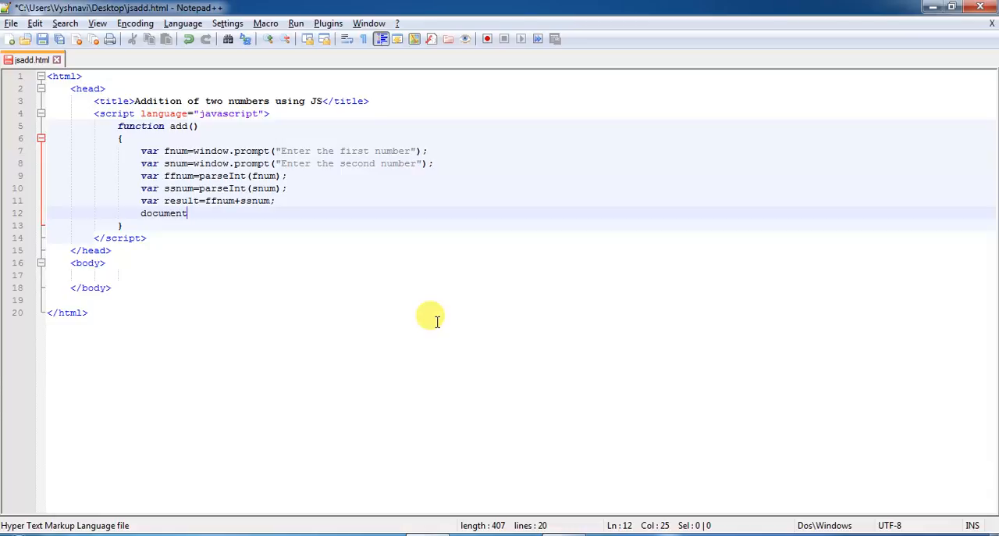
type(".writ")
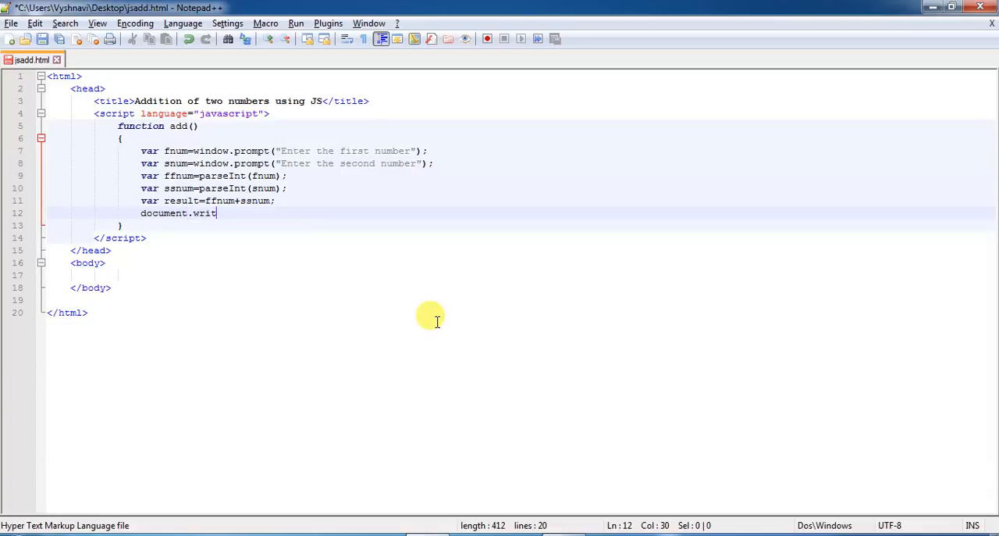
type("eln")
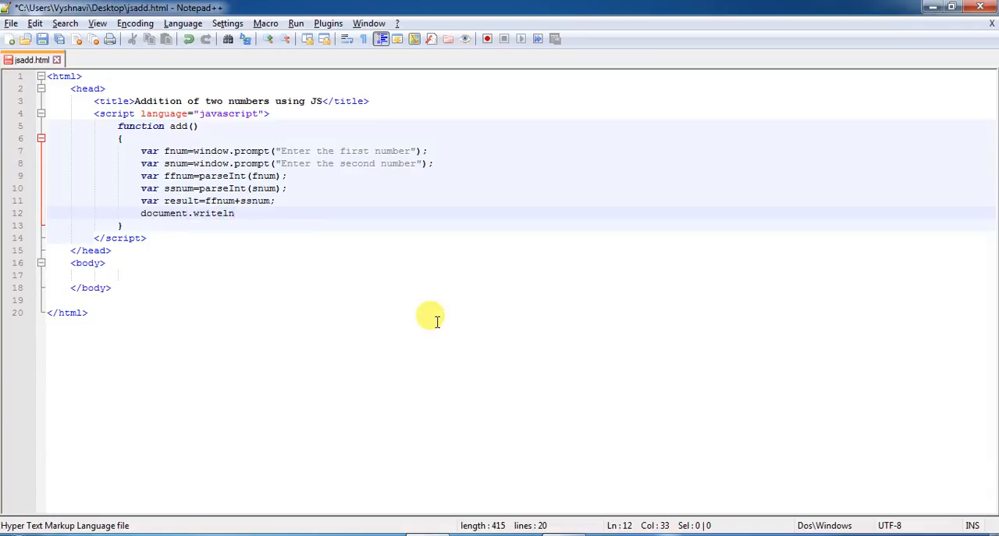
type("(\"\")")
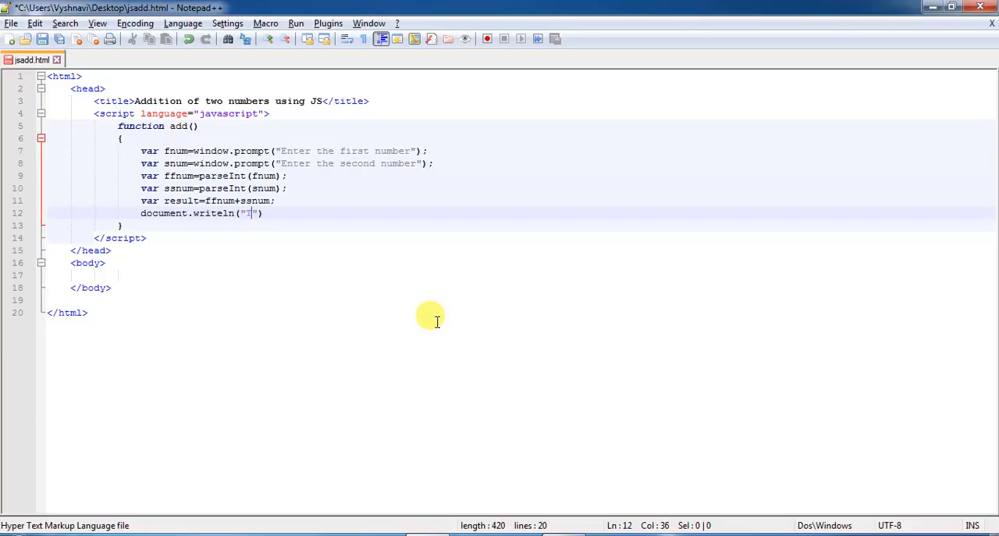
type("ddition")
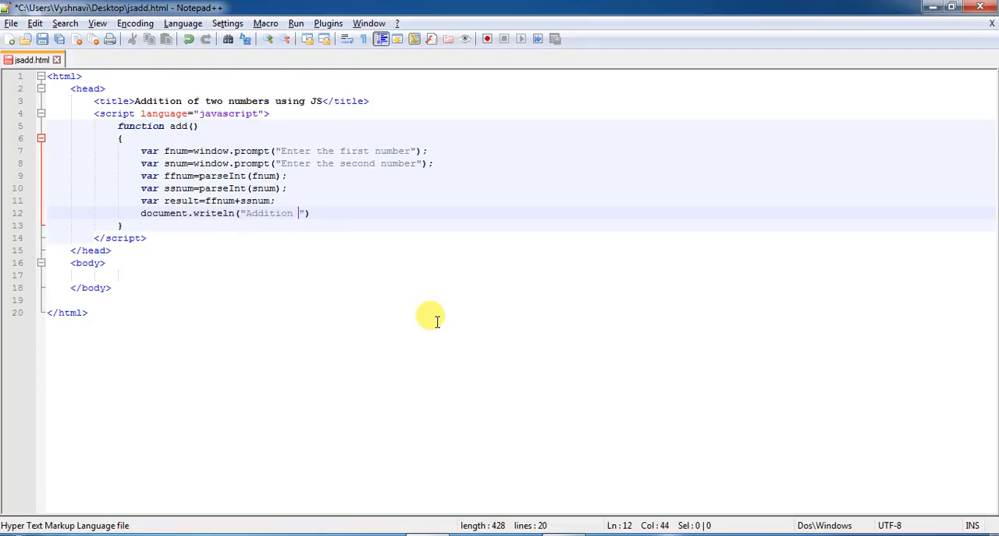
type("of two numbers is")
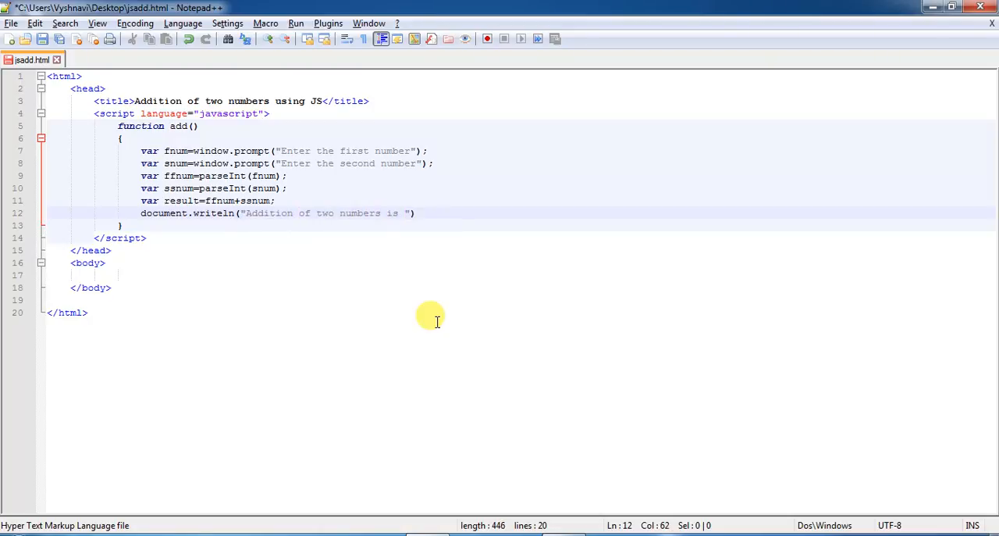
type("+")
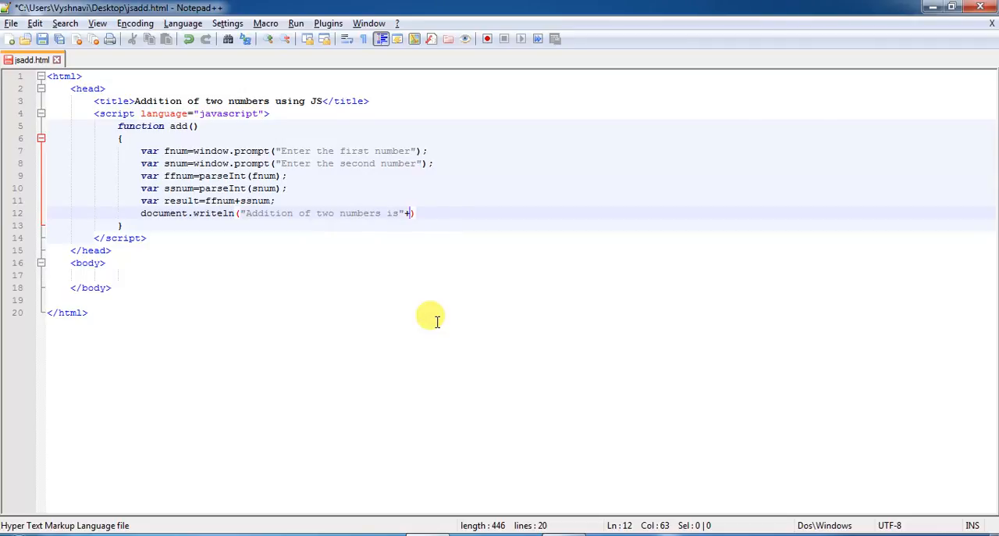
type("\"  \"+\"")
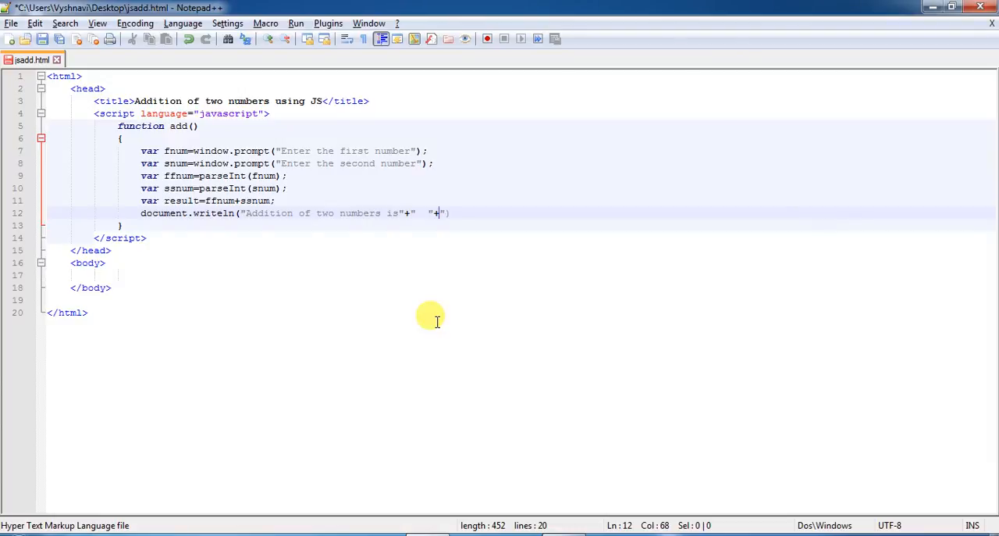
key("Backspace")
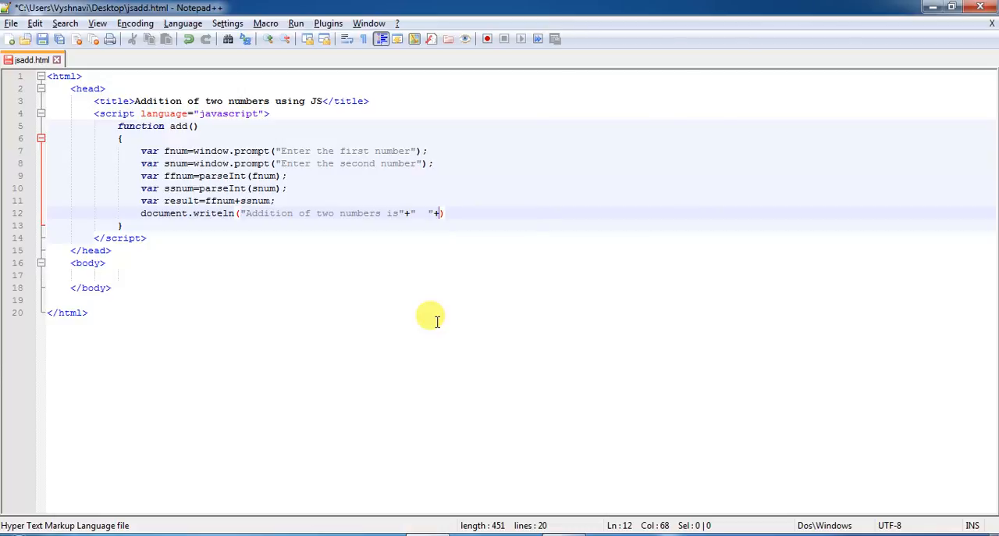
type("resul")
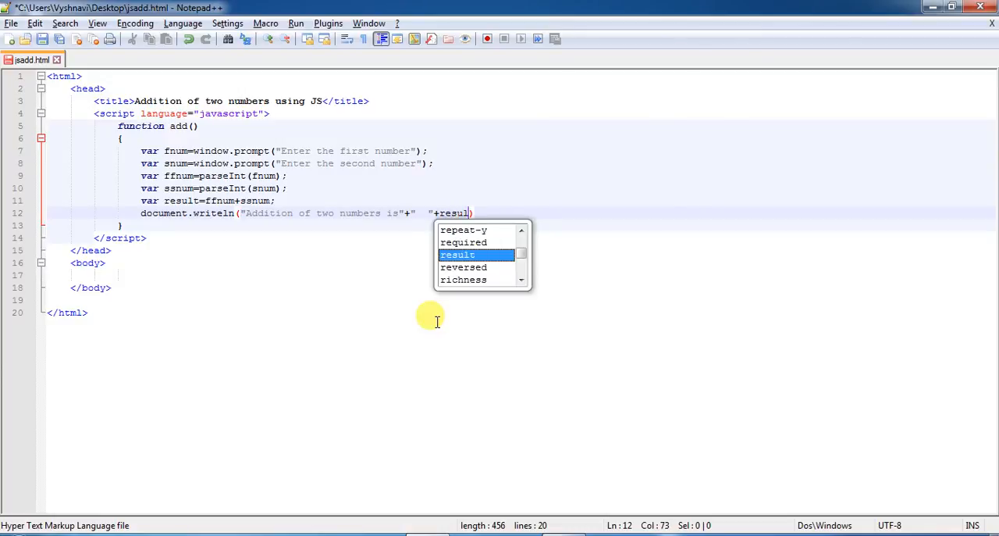
type("t")
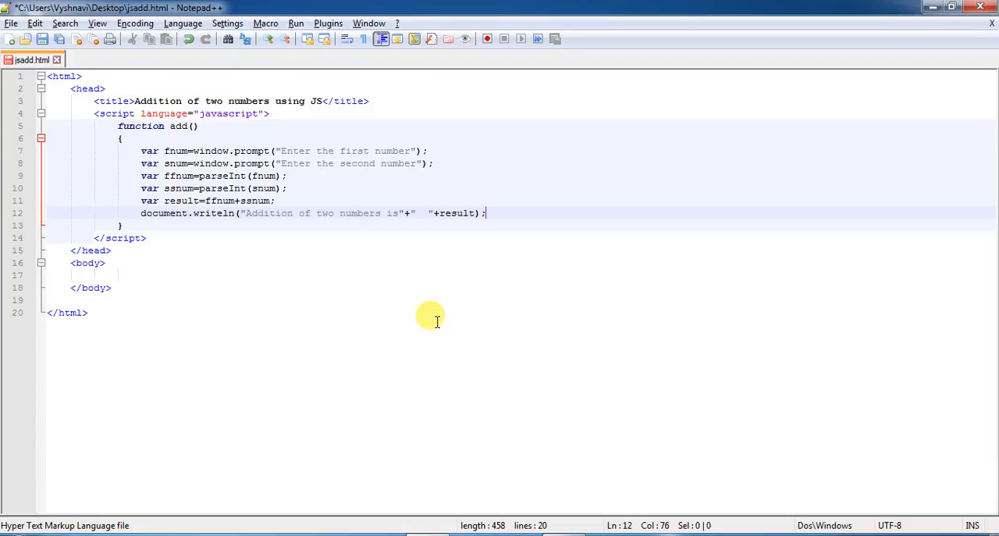
Add <form name="frm1"> with its closing </form> inside the body.
left_click(117, 275)
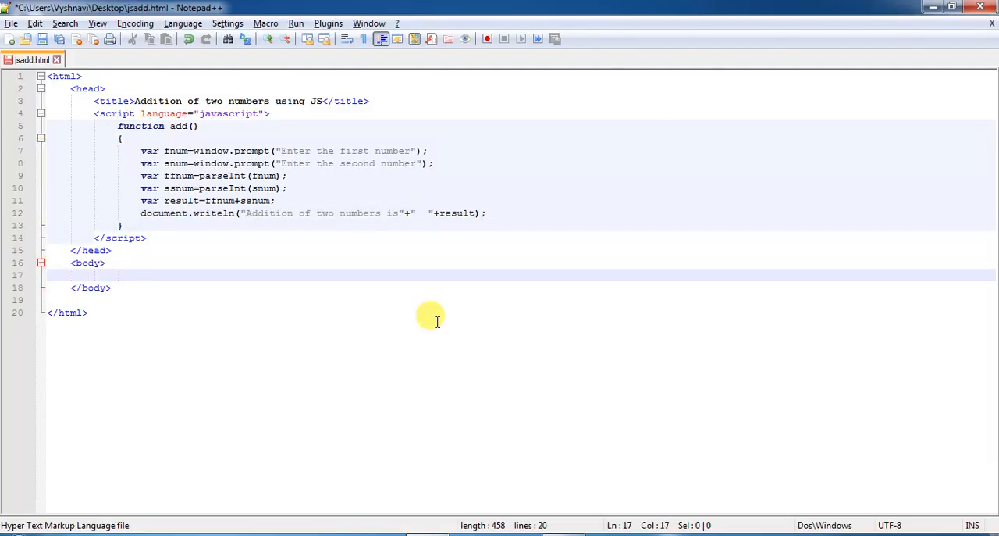
type("<form")
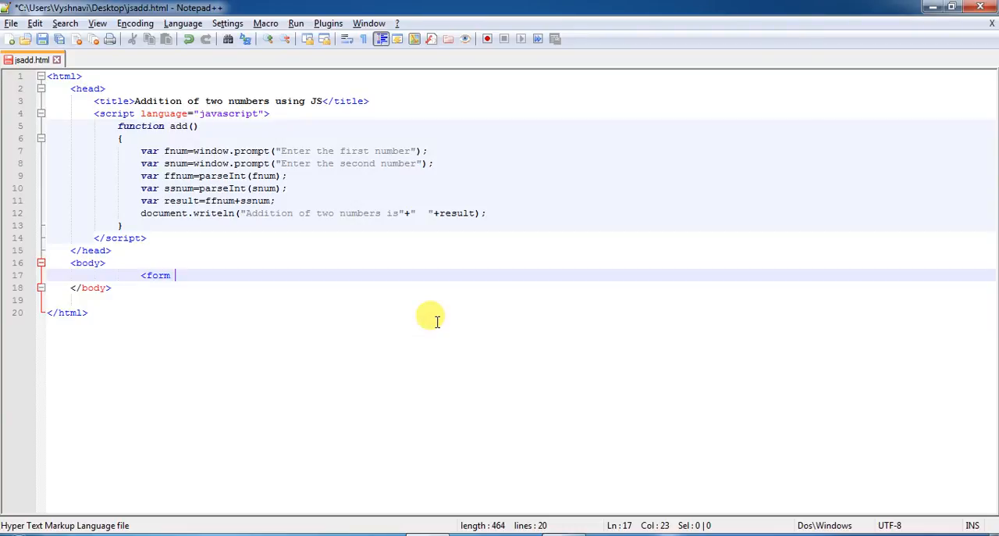
type("name=\"fr")
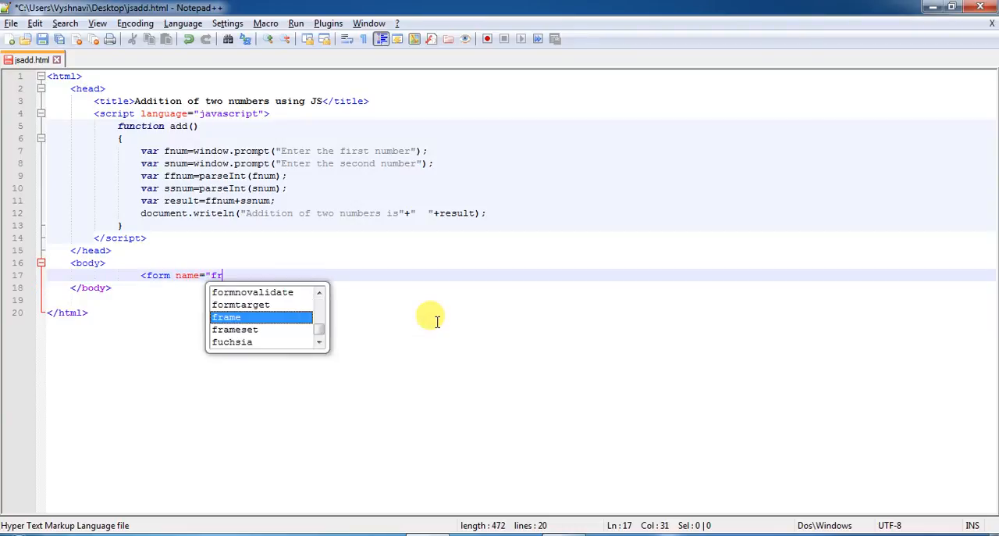
type("m1\">")
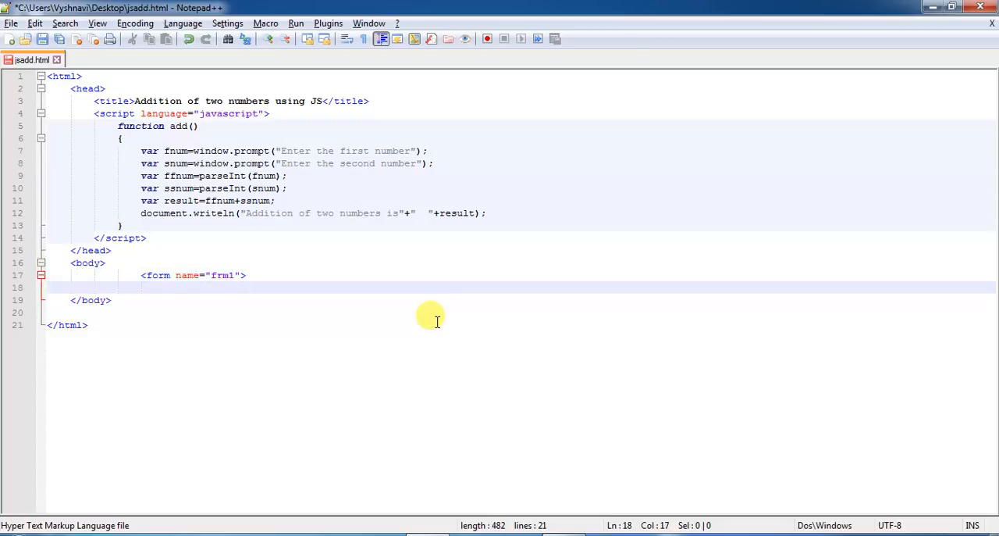
type("</")
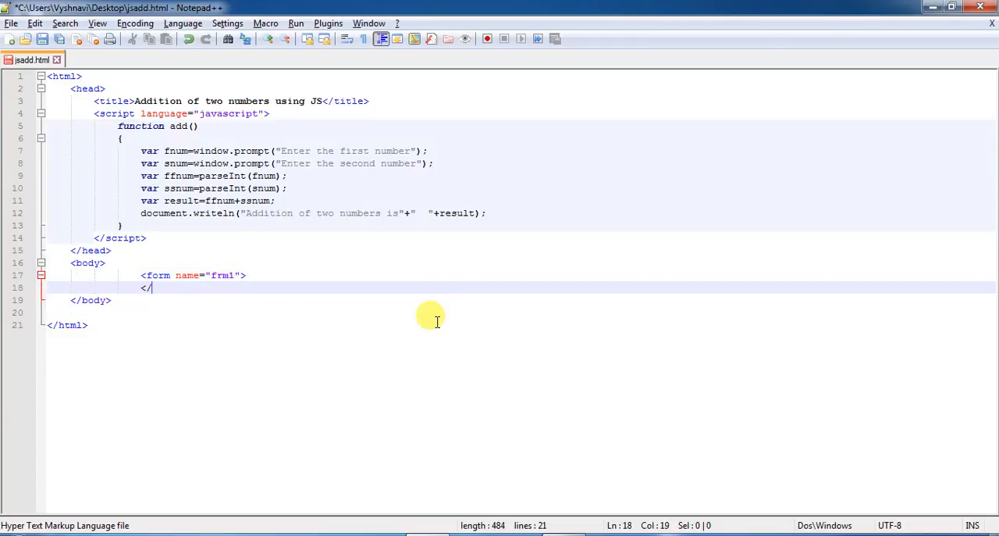
type("form>")
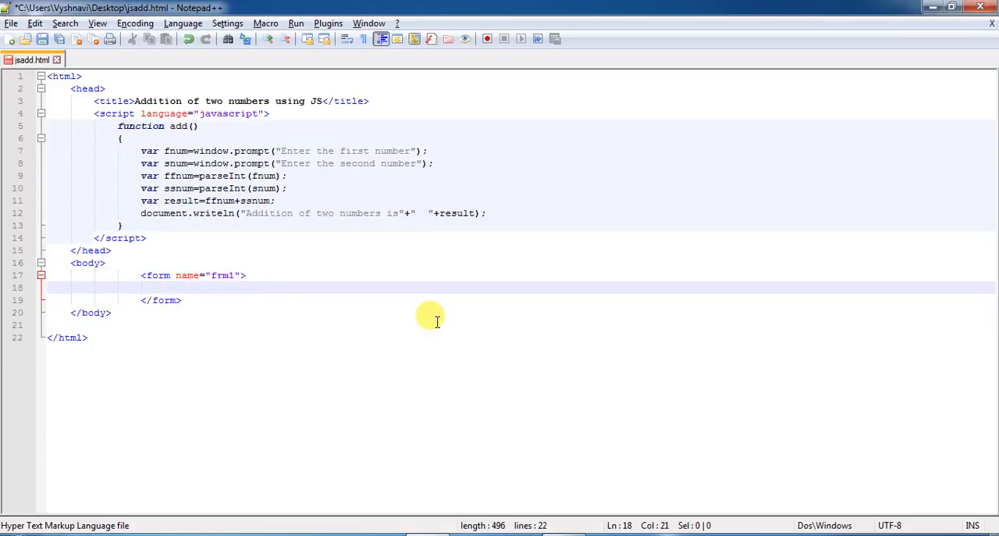
Add <input type="button" value="ADDITION" onclick="add()"> inside the form.
type("<input type=")
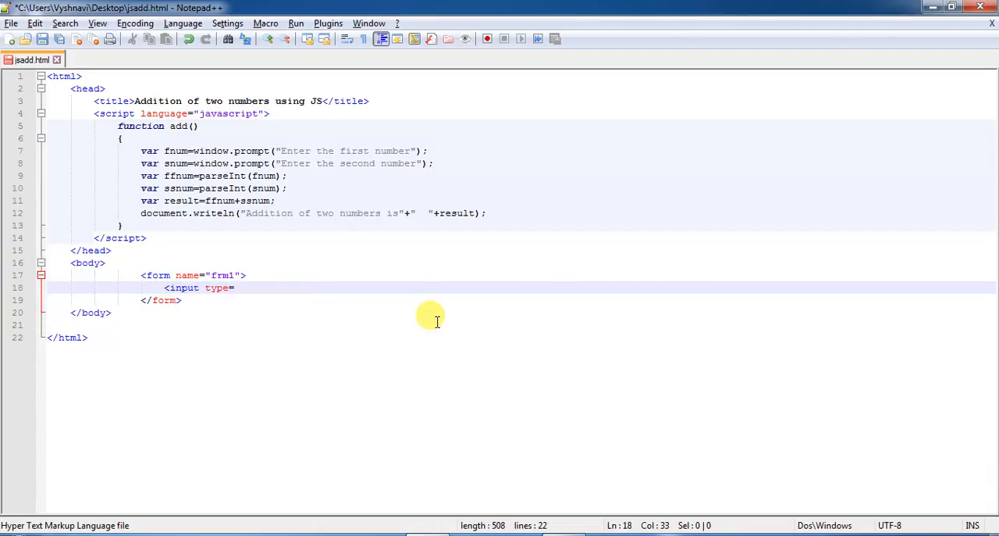
type("button")
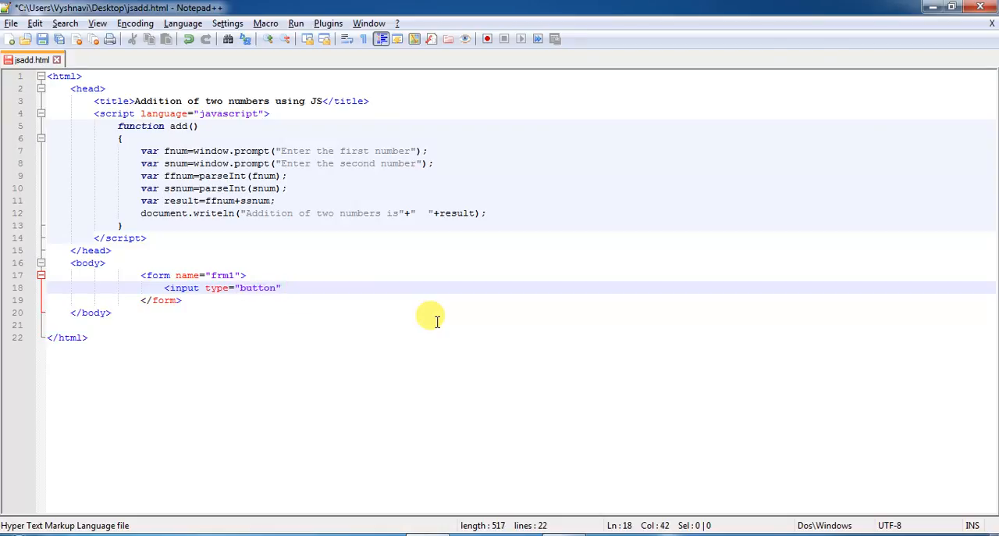
type("value=")
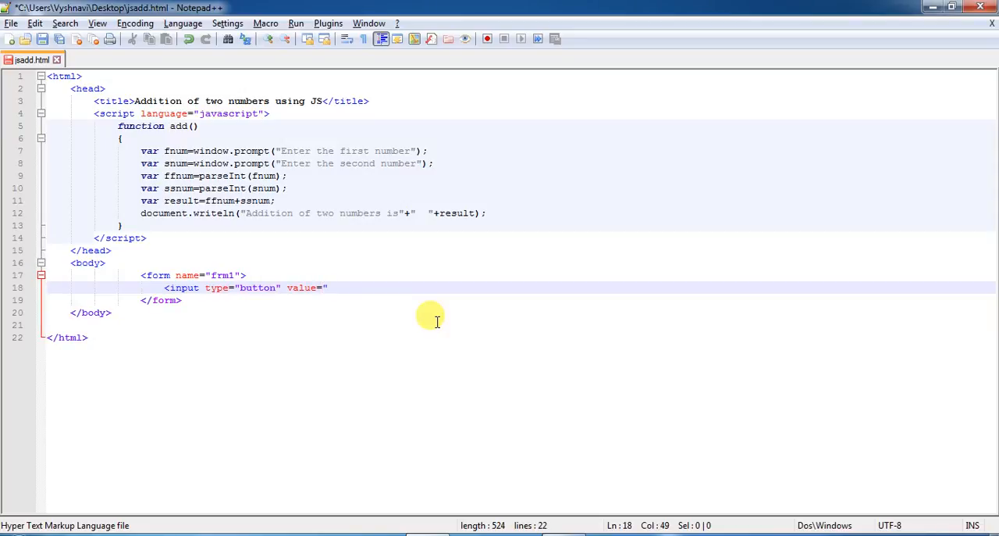
type("\"")
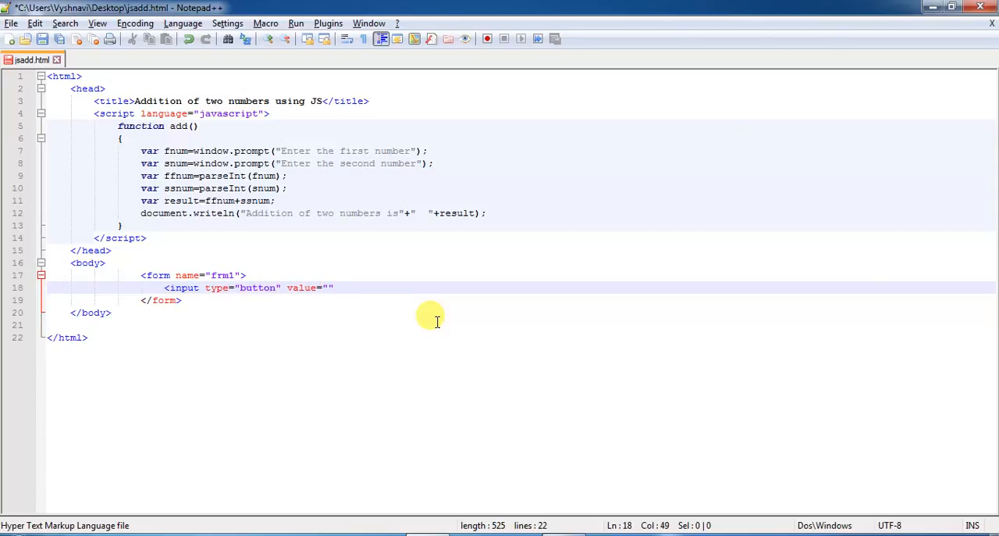
type("ADDITION")
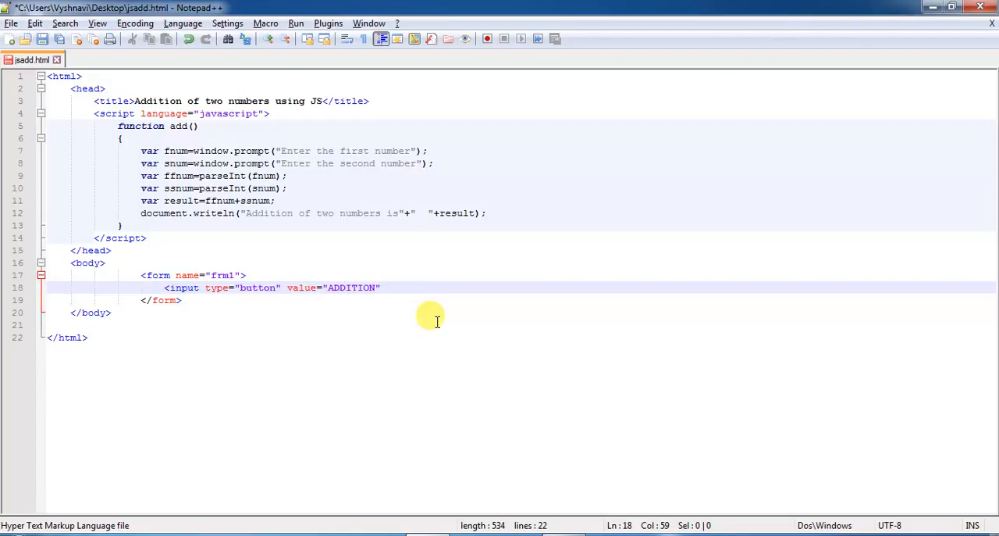
type("onclick=\"")
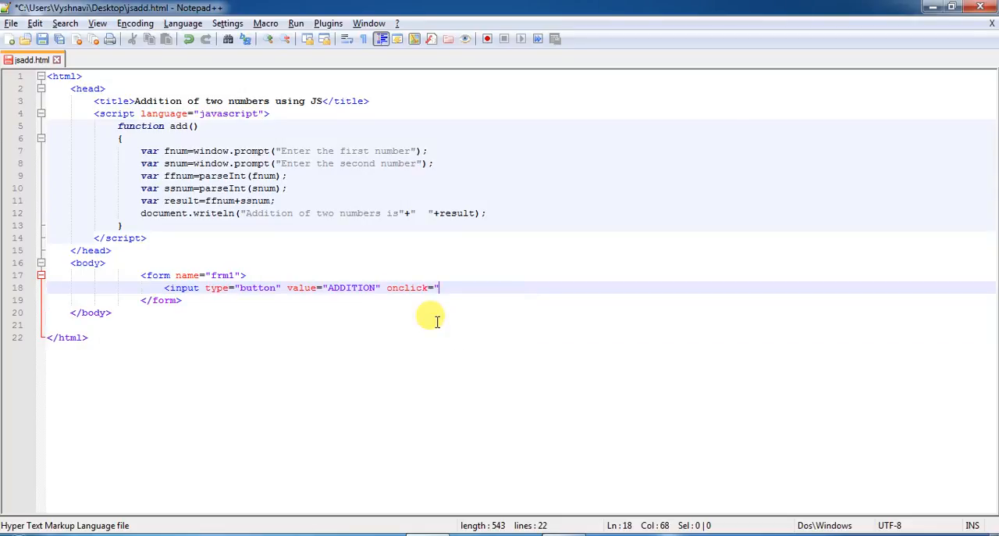
type("add()\"")
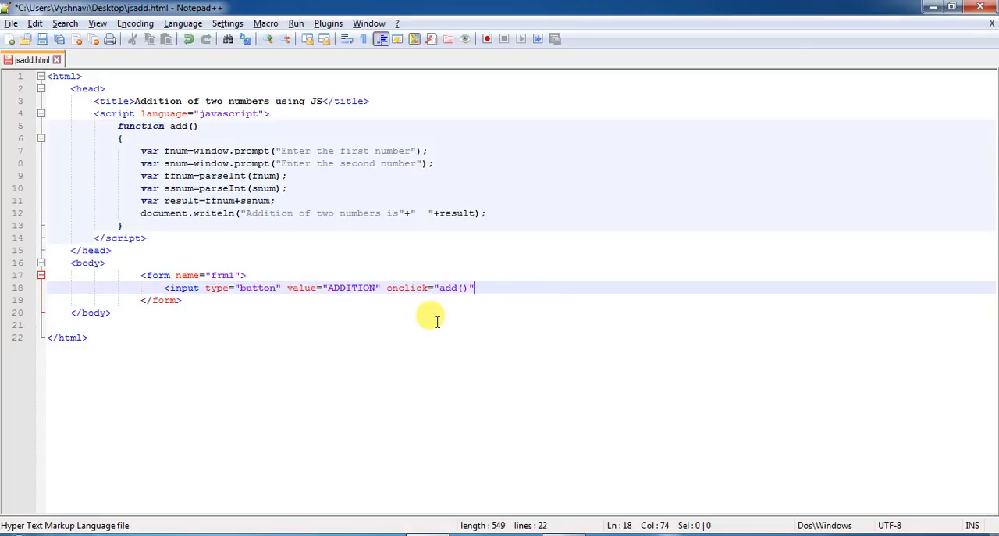
type(">")
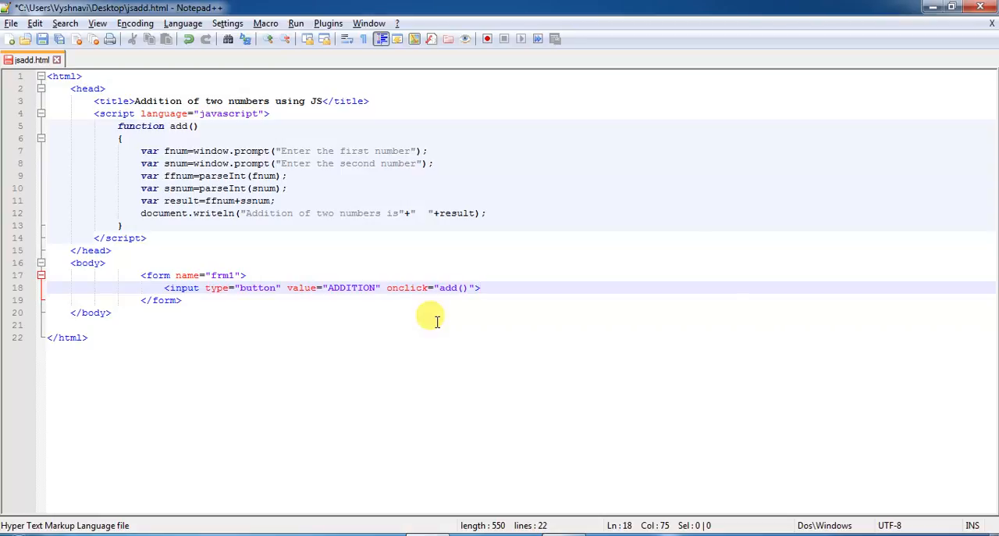
mouse_move(132, 137)
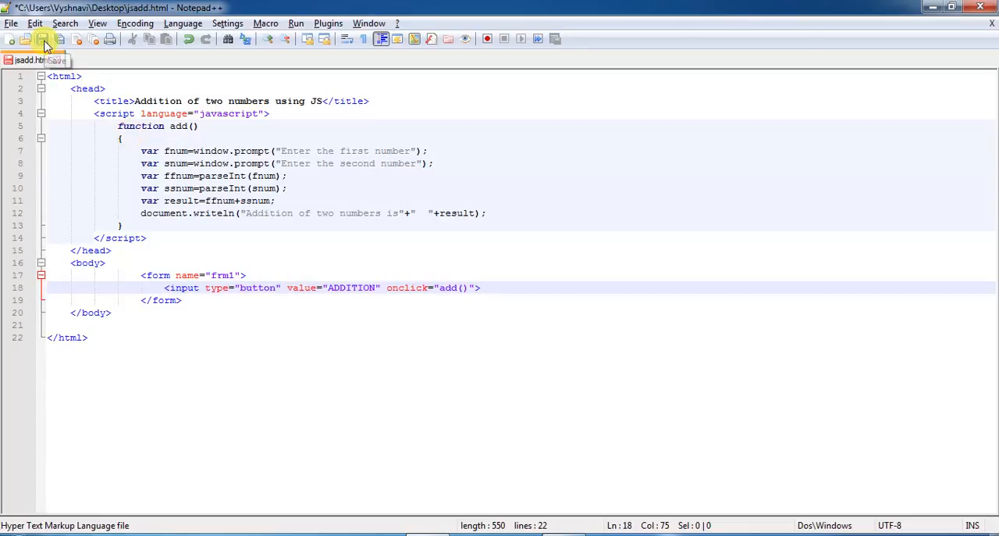
Save jsadd.html and launch it in Internet Explorer from the Run menu.
left_click(44, 39)
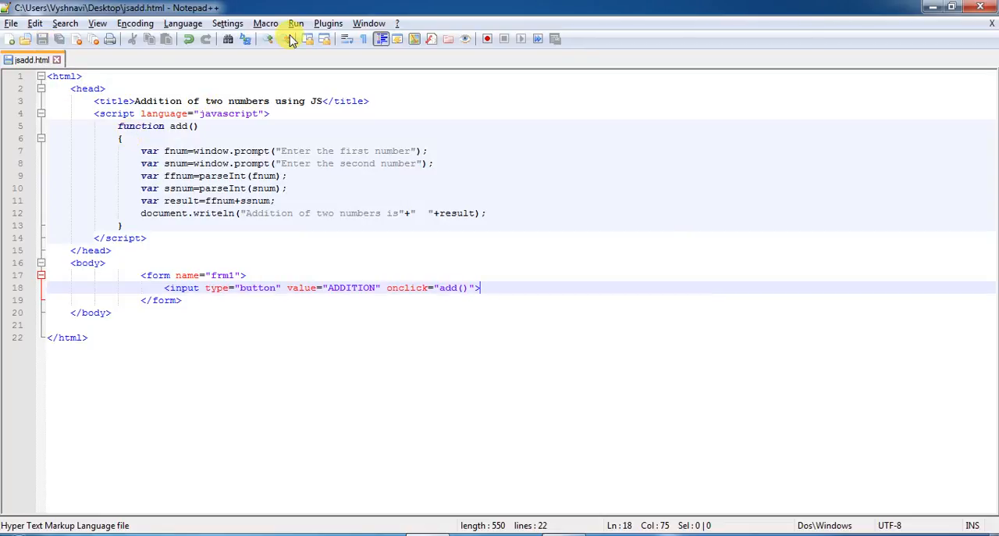
left_click(296, 22)
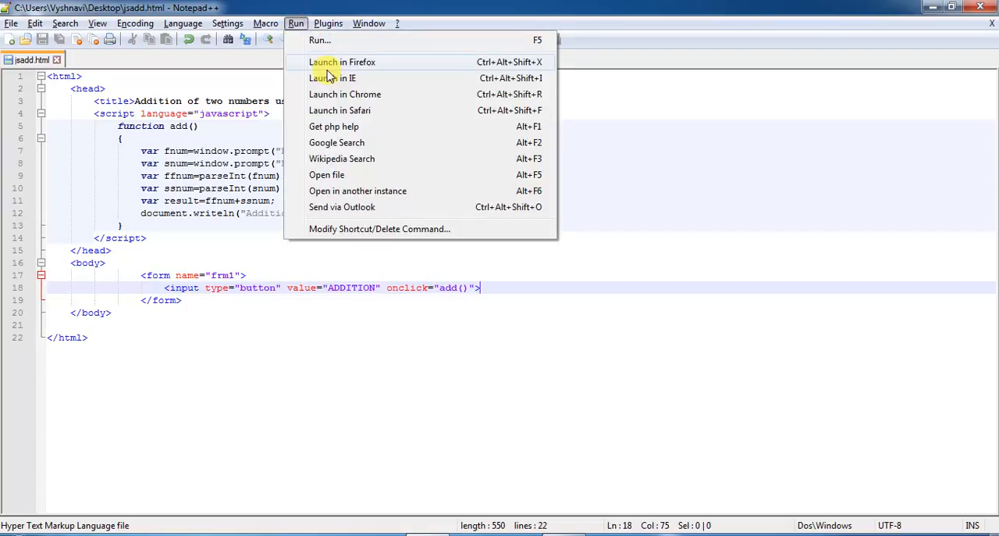
mouse_move(331, 78)
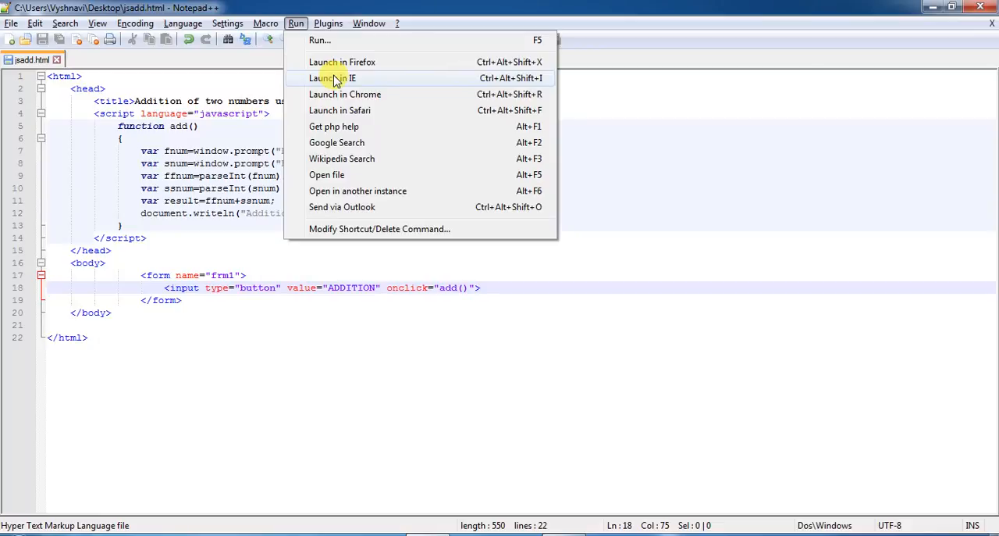
left_click(332, 78)
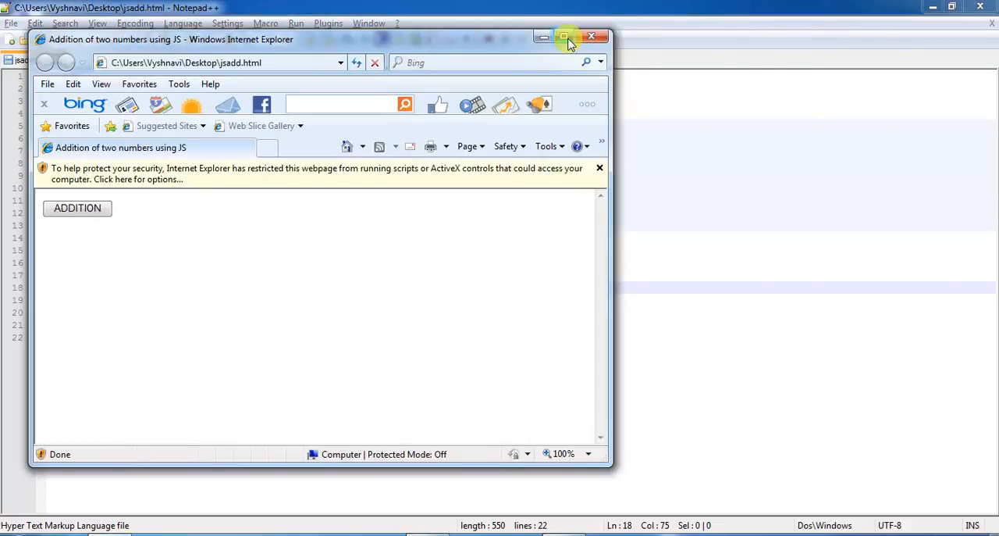
Maximize IE and allow the blocked scripts, confirming the Security Warning with Yes.
left_click(565, 36)
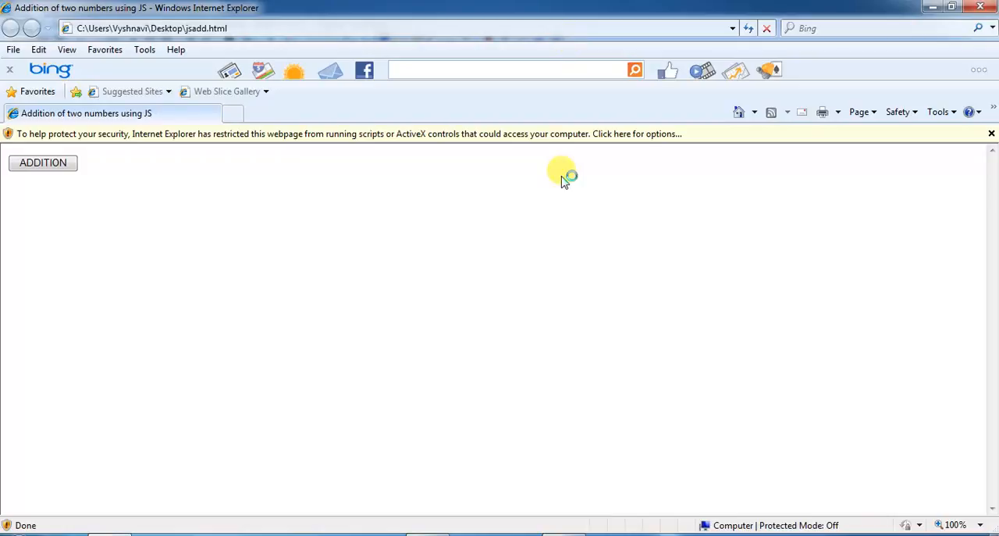
mouse_move(562, 179)
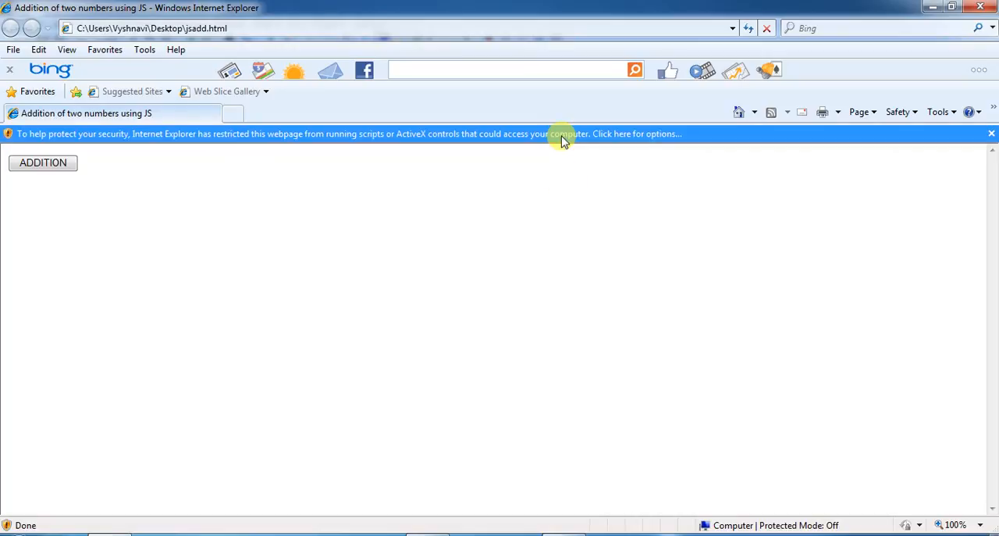
left_click(632, 135)
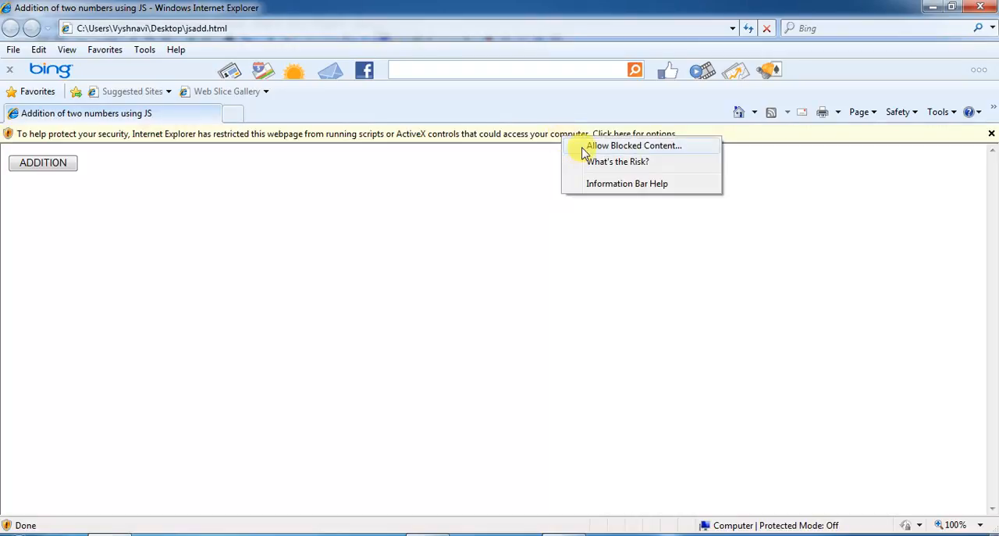
left_click(635, 145)
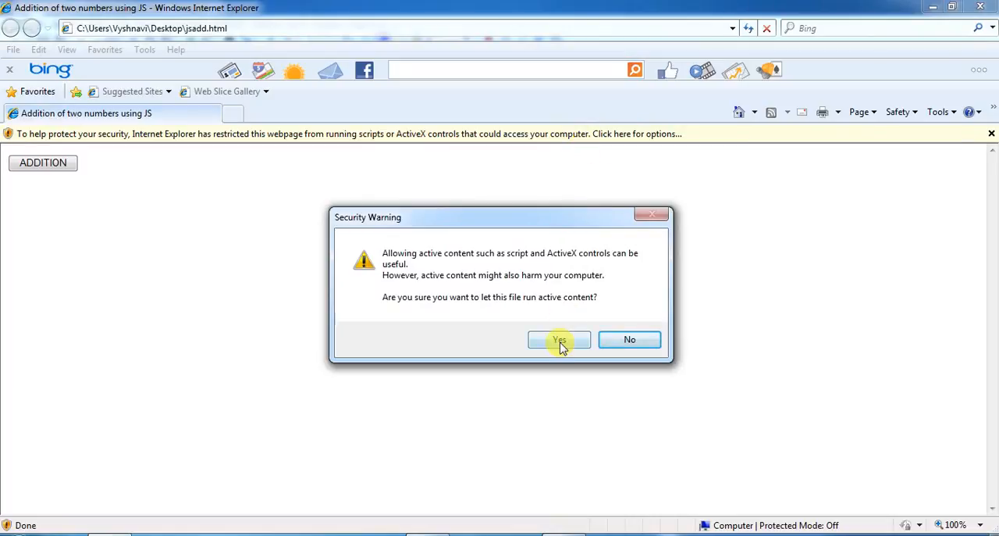
left_click(559, 338)
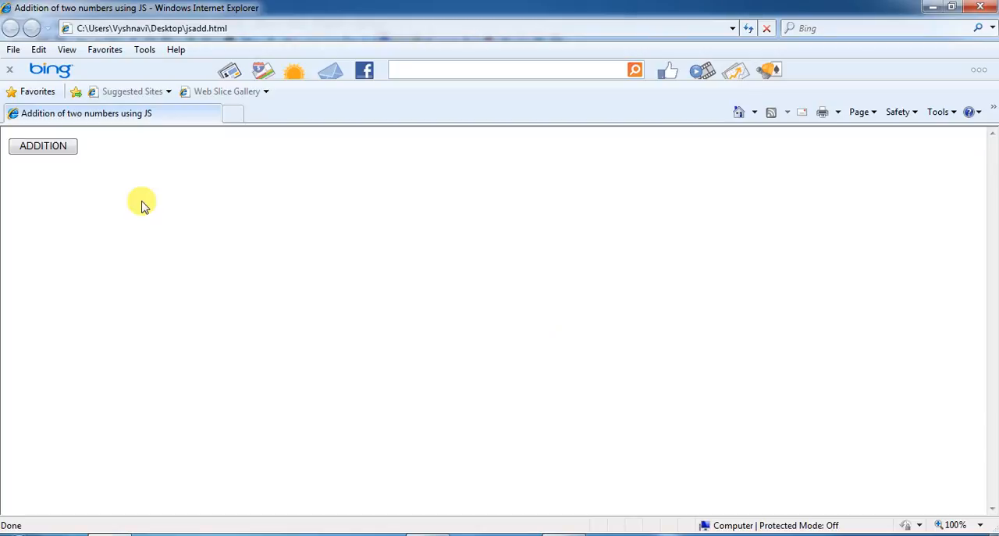
mouse_move(90, 178)
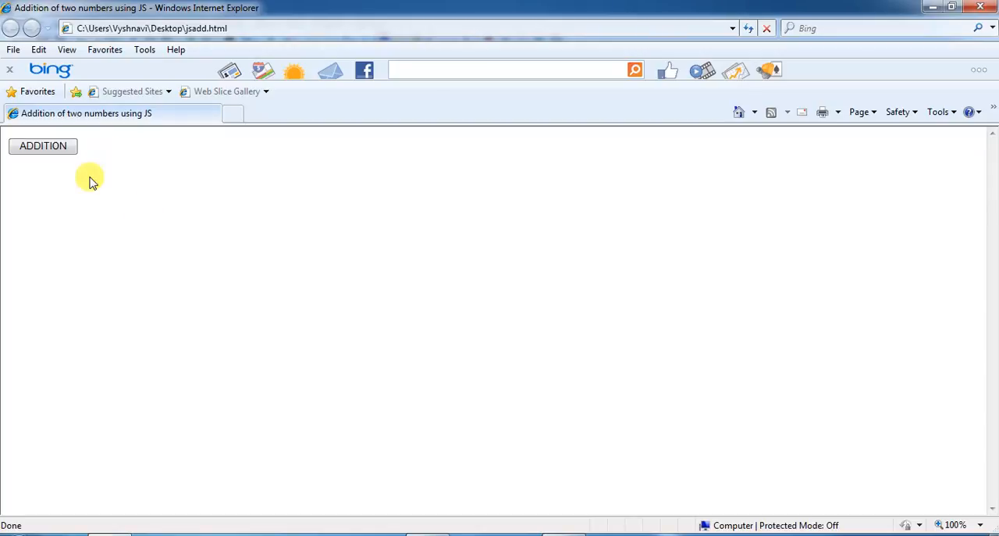
Run ADDITION with 10 and 20 as the prompted numbers, then return to Notepad++.
left_click(42, 147)
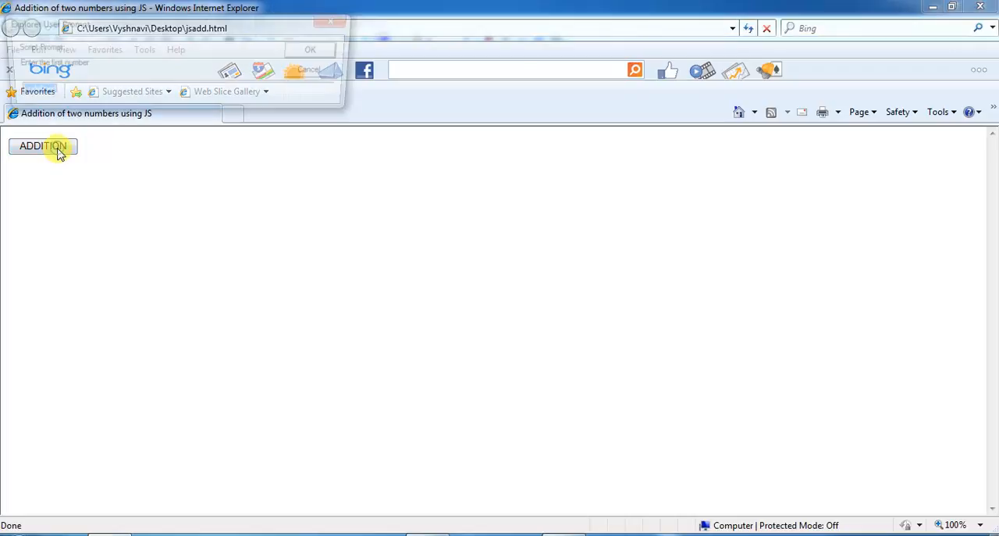
left_click(44, 146)
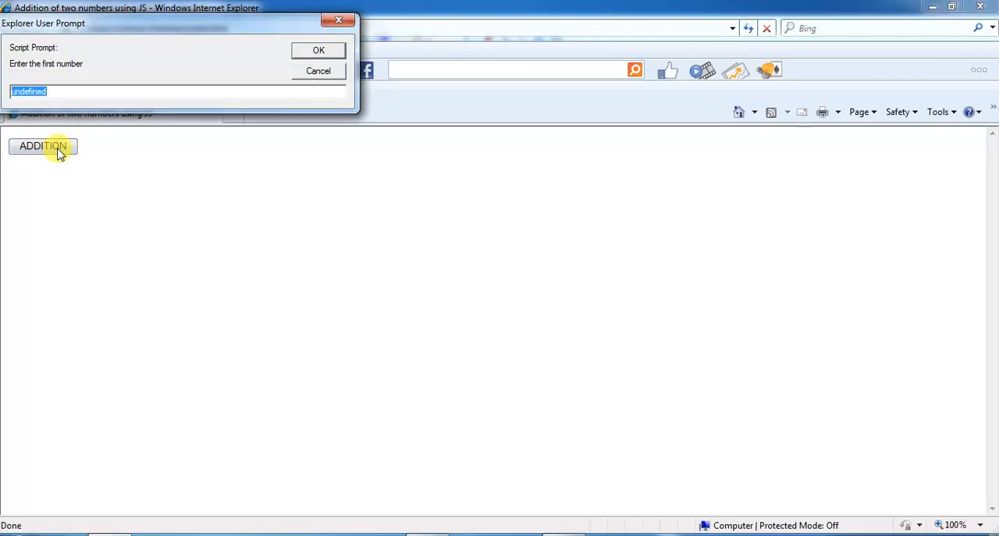
type("10")
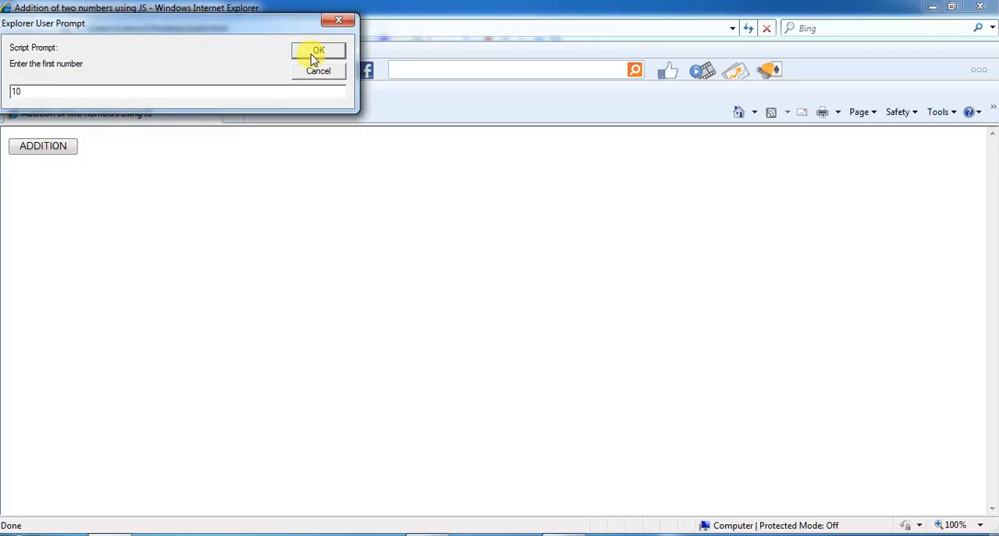
left_click(319, 50)
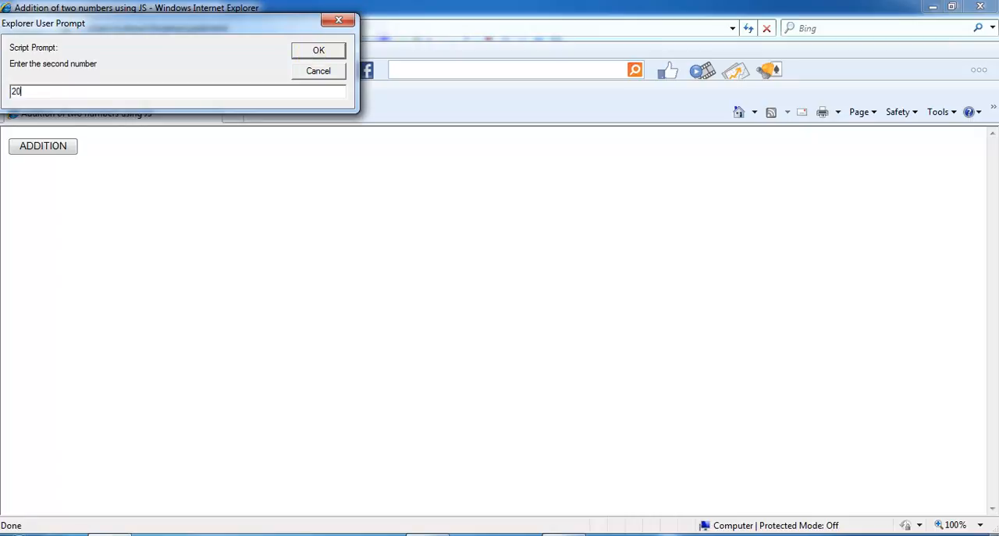
left_click(318, 50)
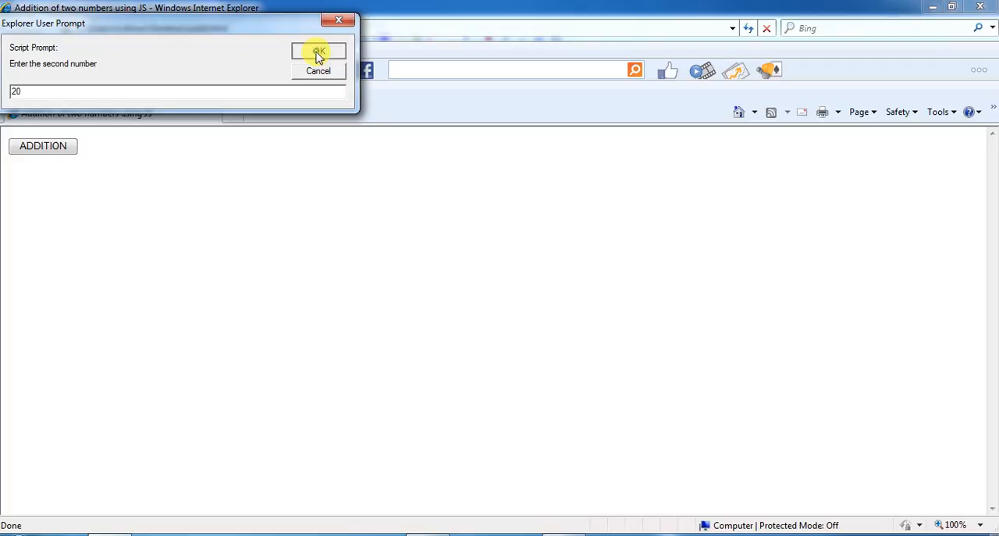
left_click(319, 53)
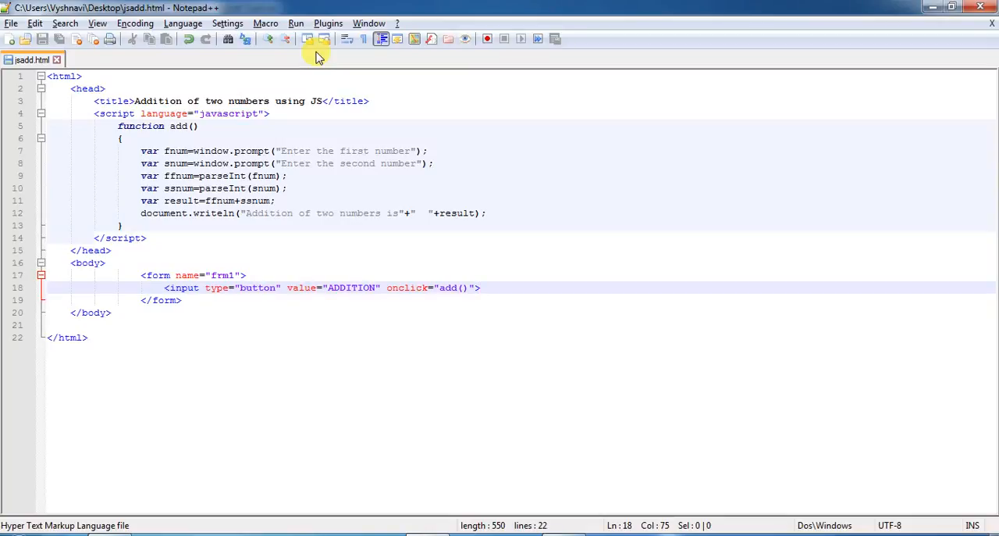
left_click(481, 287)
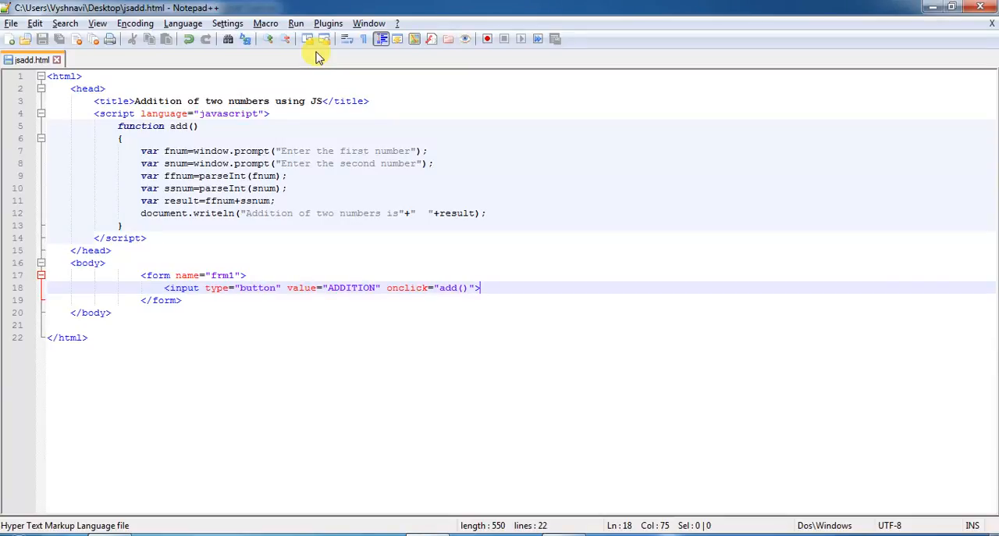